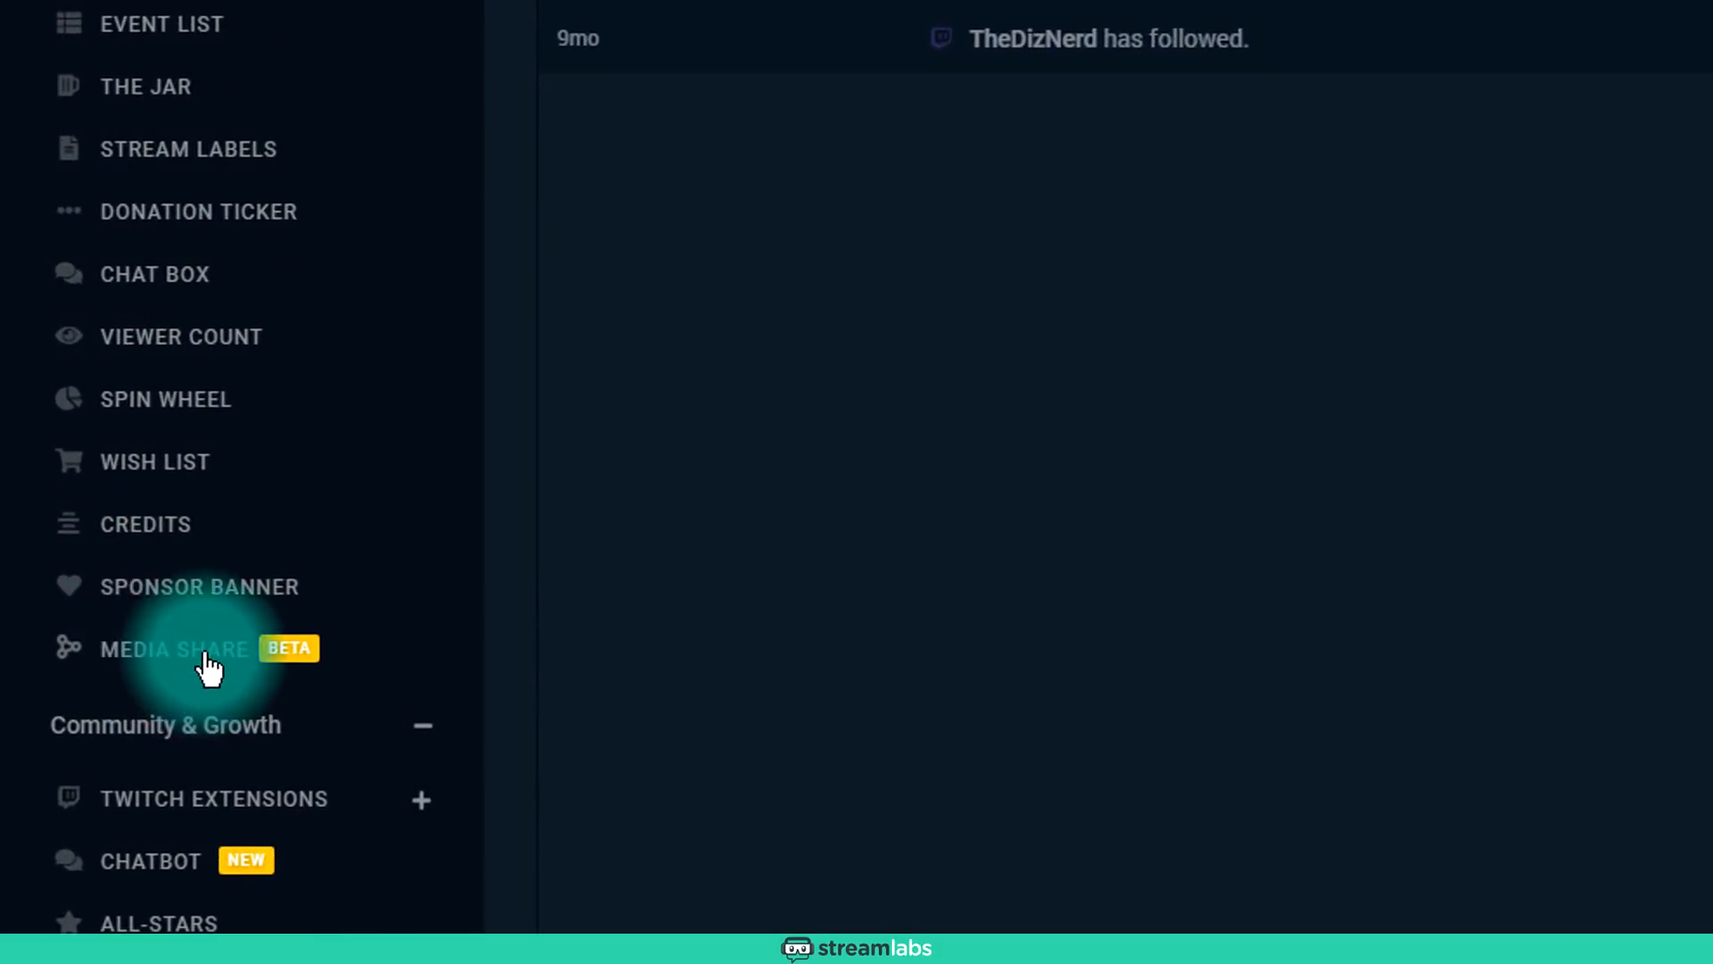
mouse_move(241, 655)
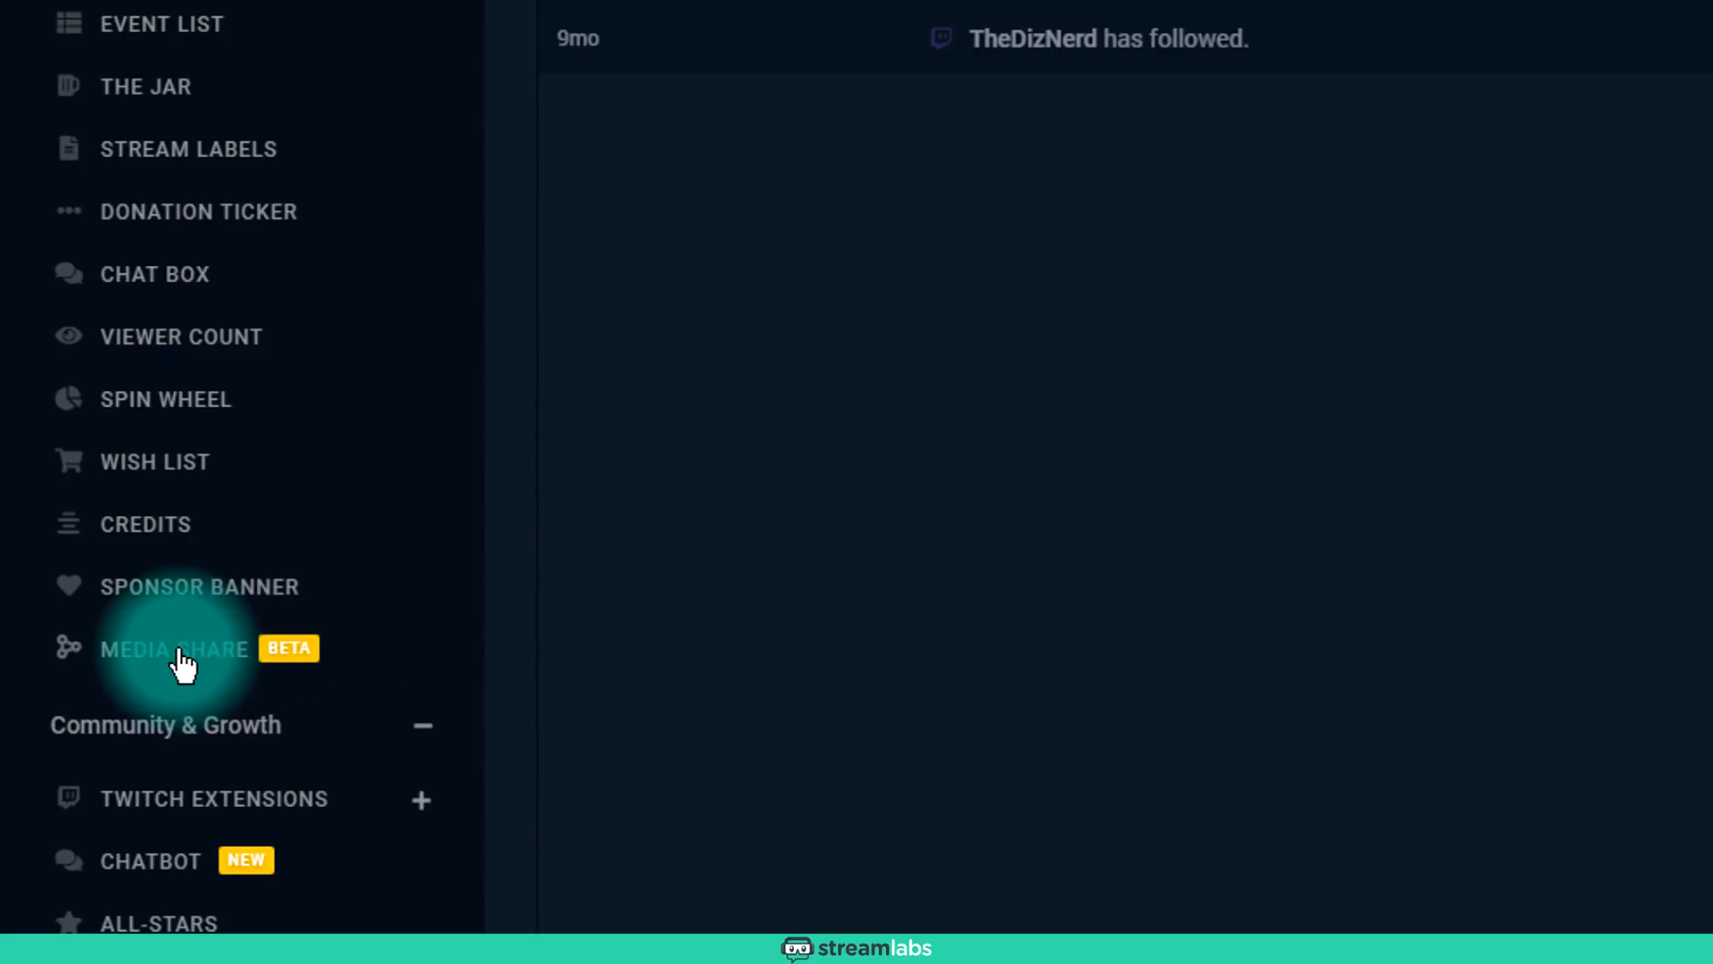
Step: Turn on the Media Share (Beta) widget from the Widgets list
left_click(175, 647)
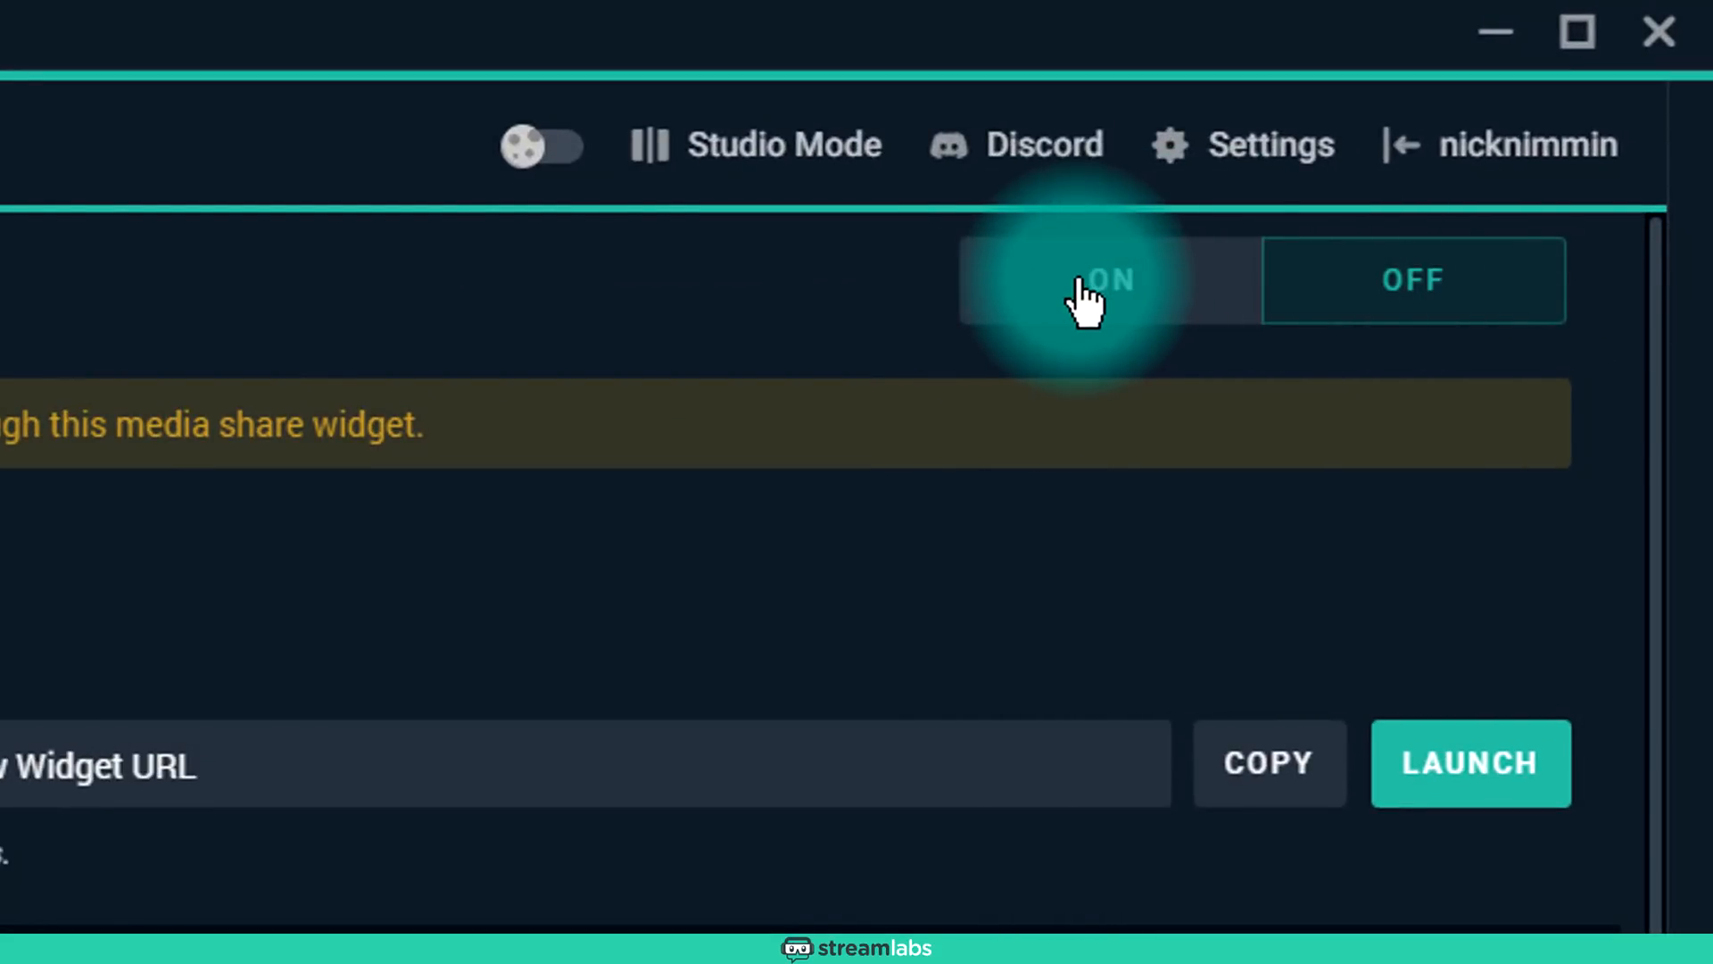
left_click(1108, 280)
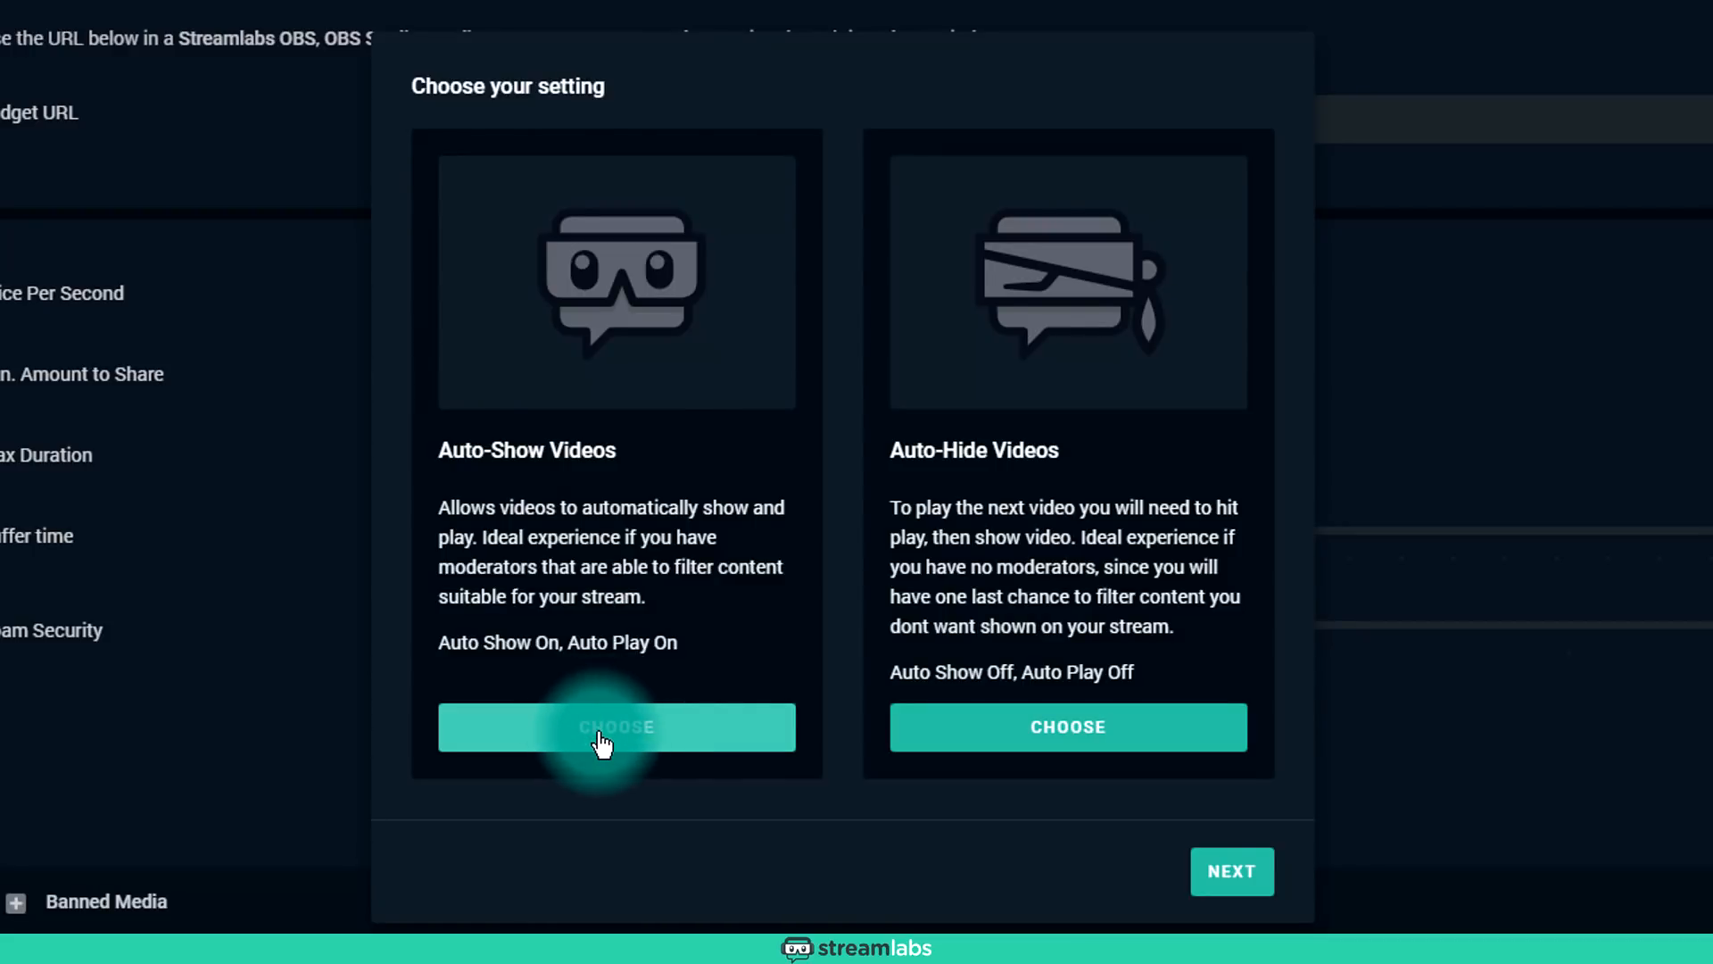
Step: Choose Auto-Show Videos so shared videos auto-show and auto-play
left_click(616, 726)
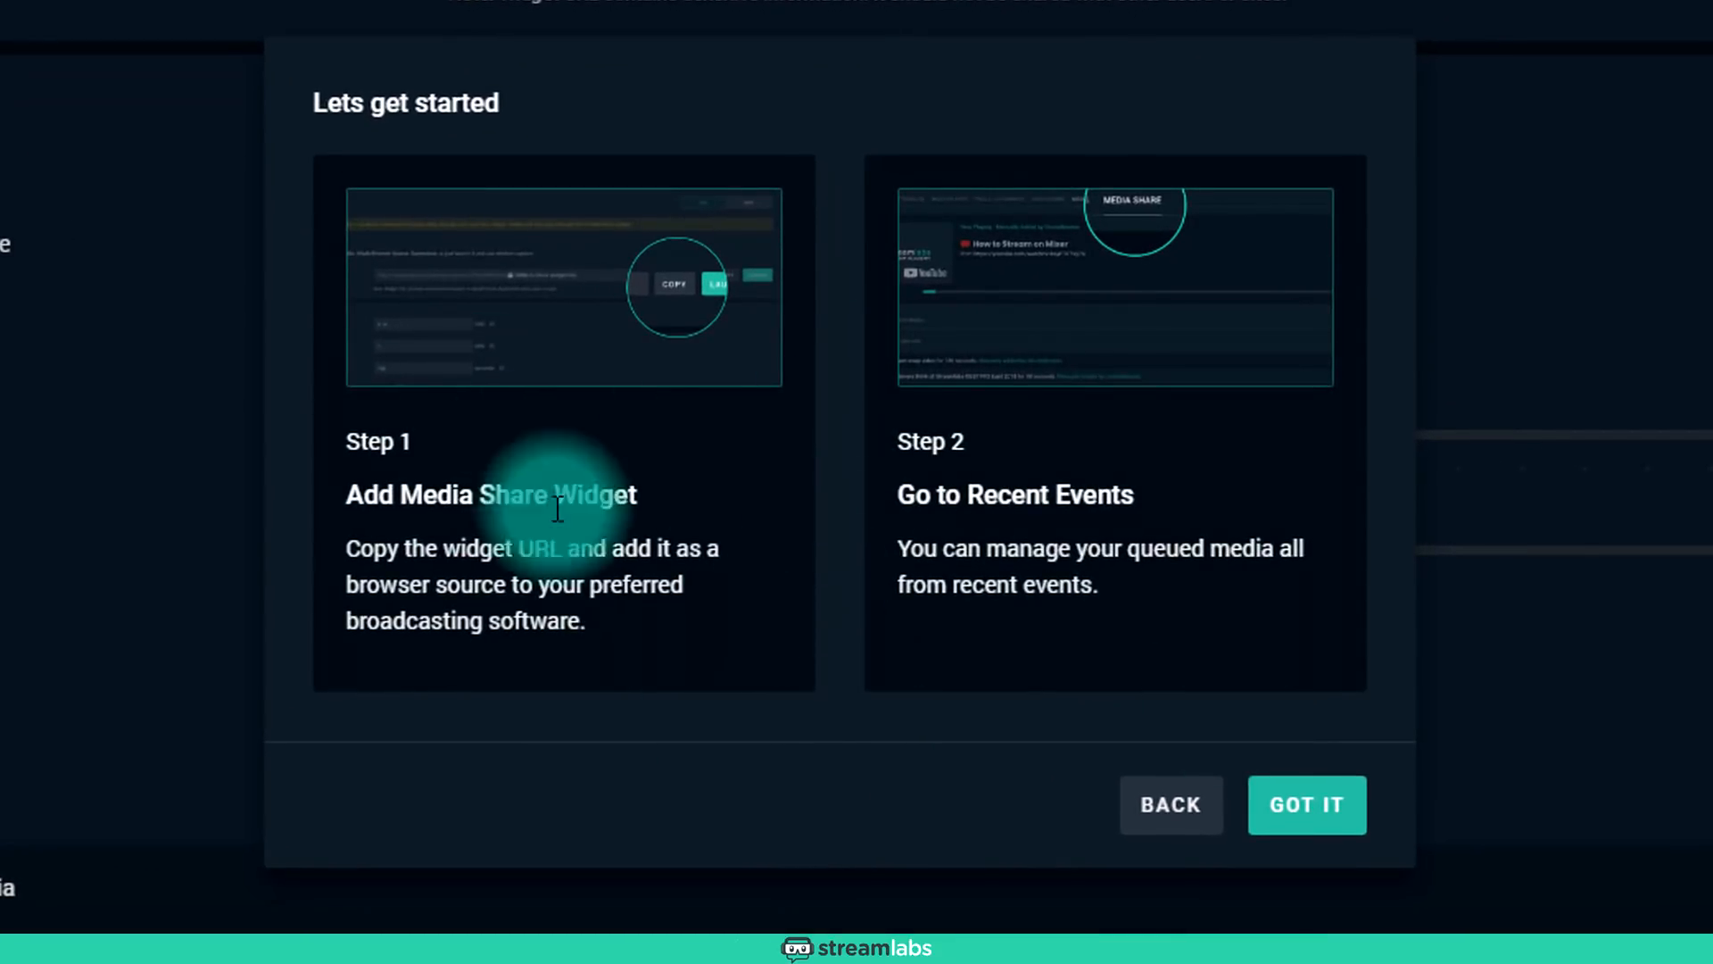
mouse_move(924, 536)
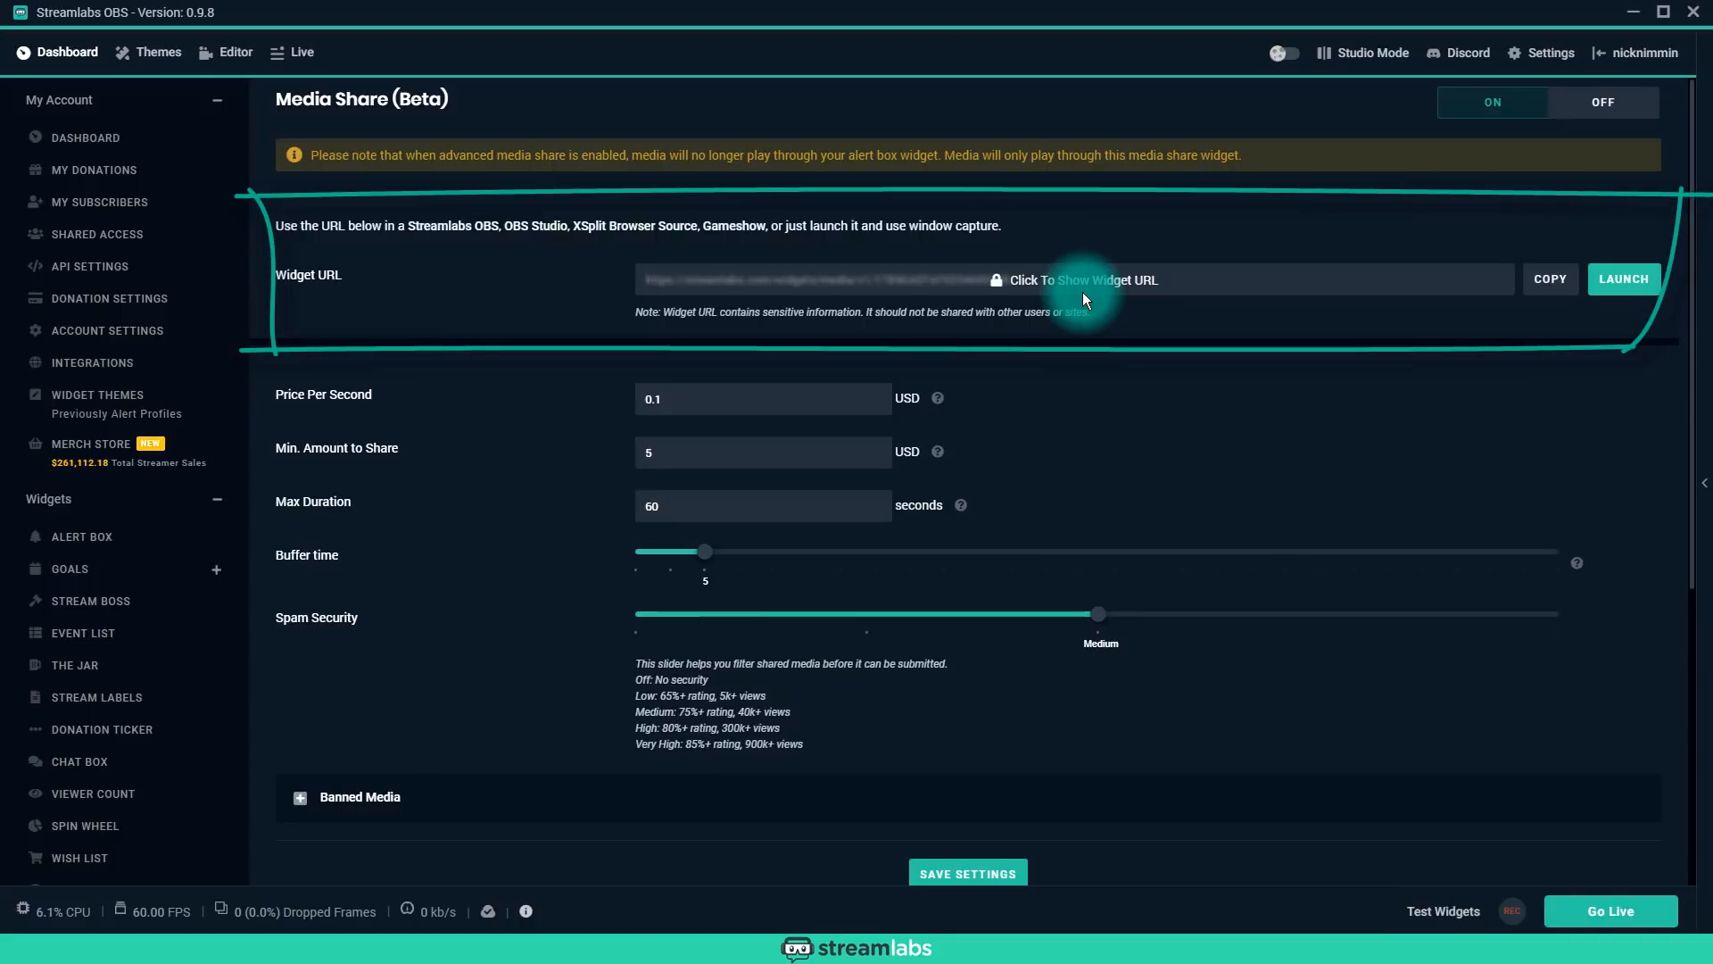
Step: Copy and launch the Media Share widget URL and set Price Per Second to 0.1
left_click(1549, 279)
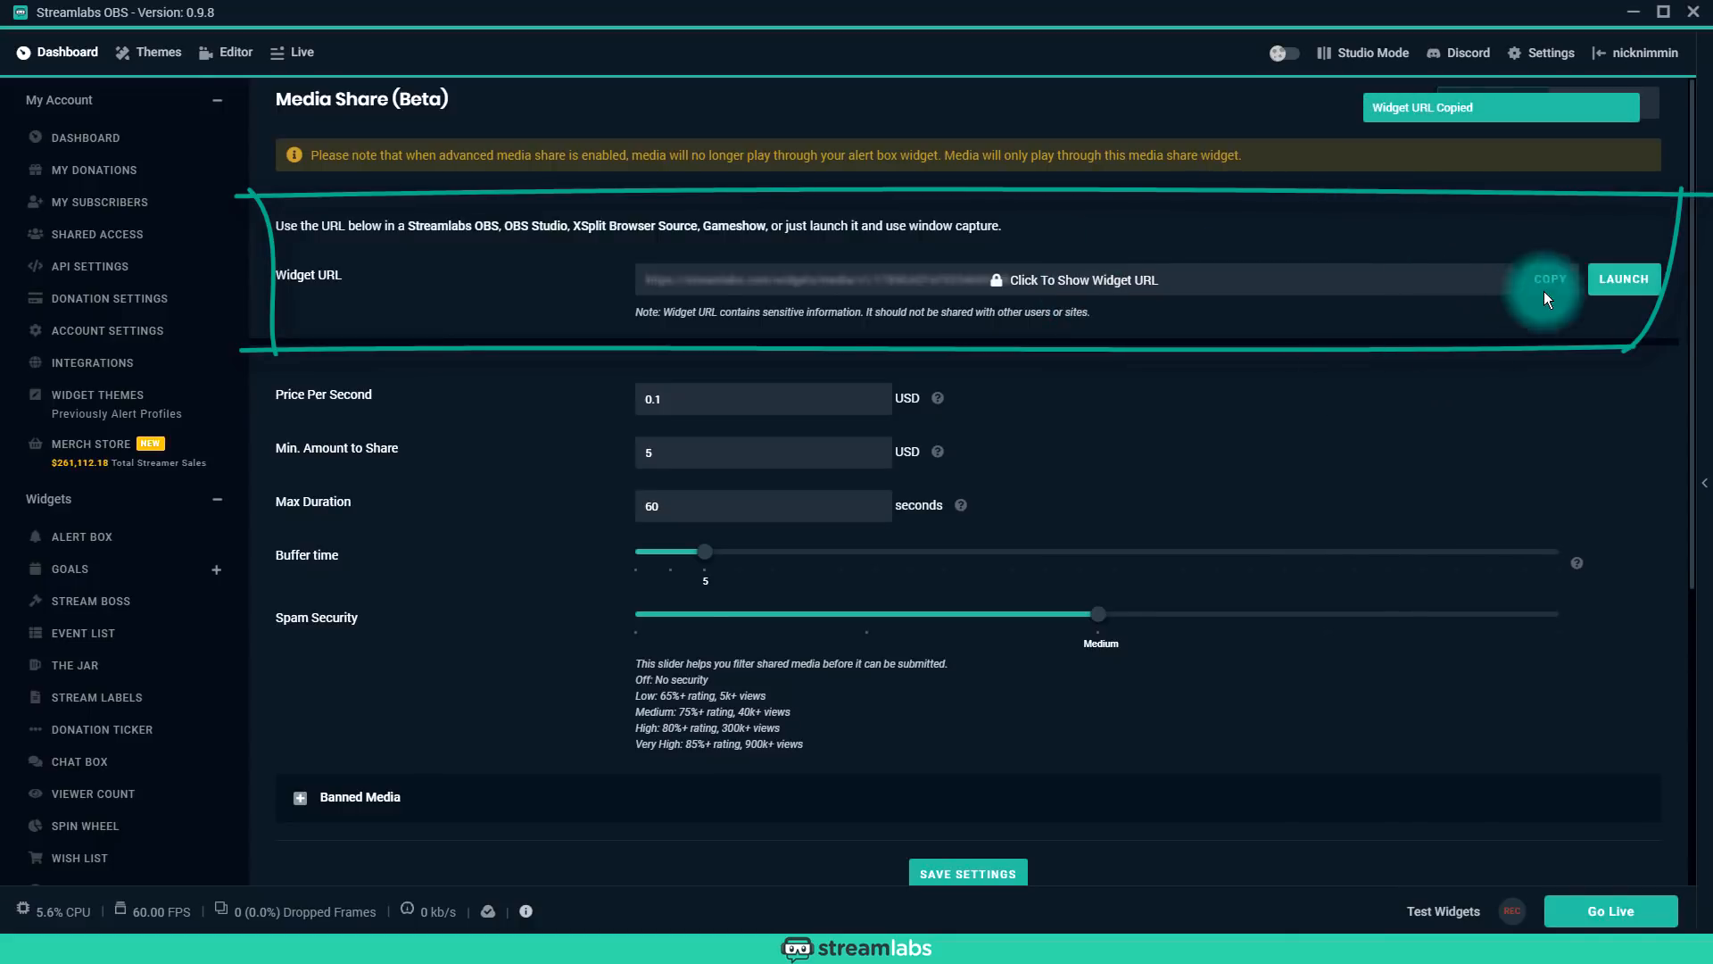
mouse_move(1624, 279)
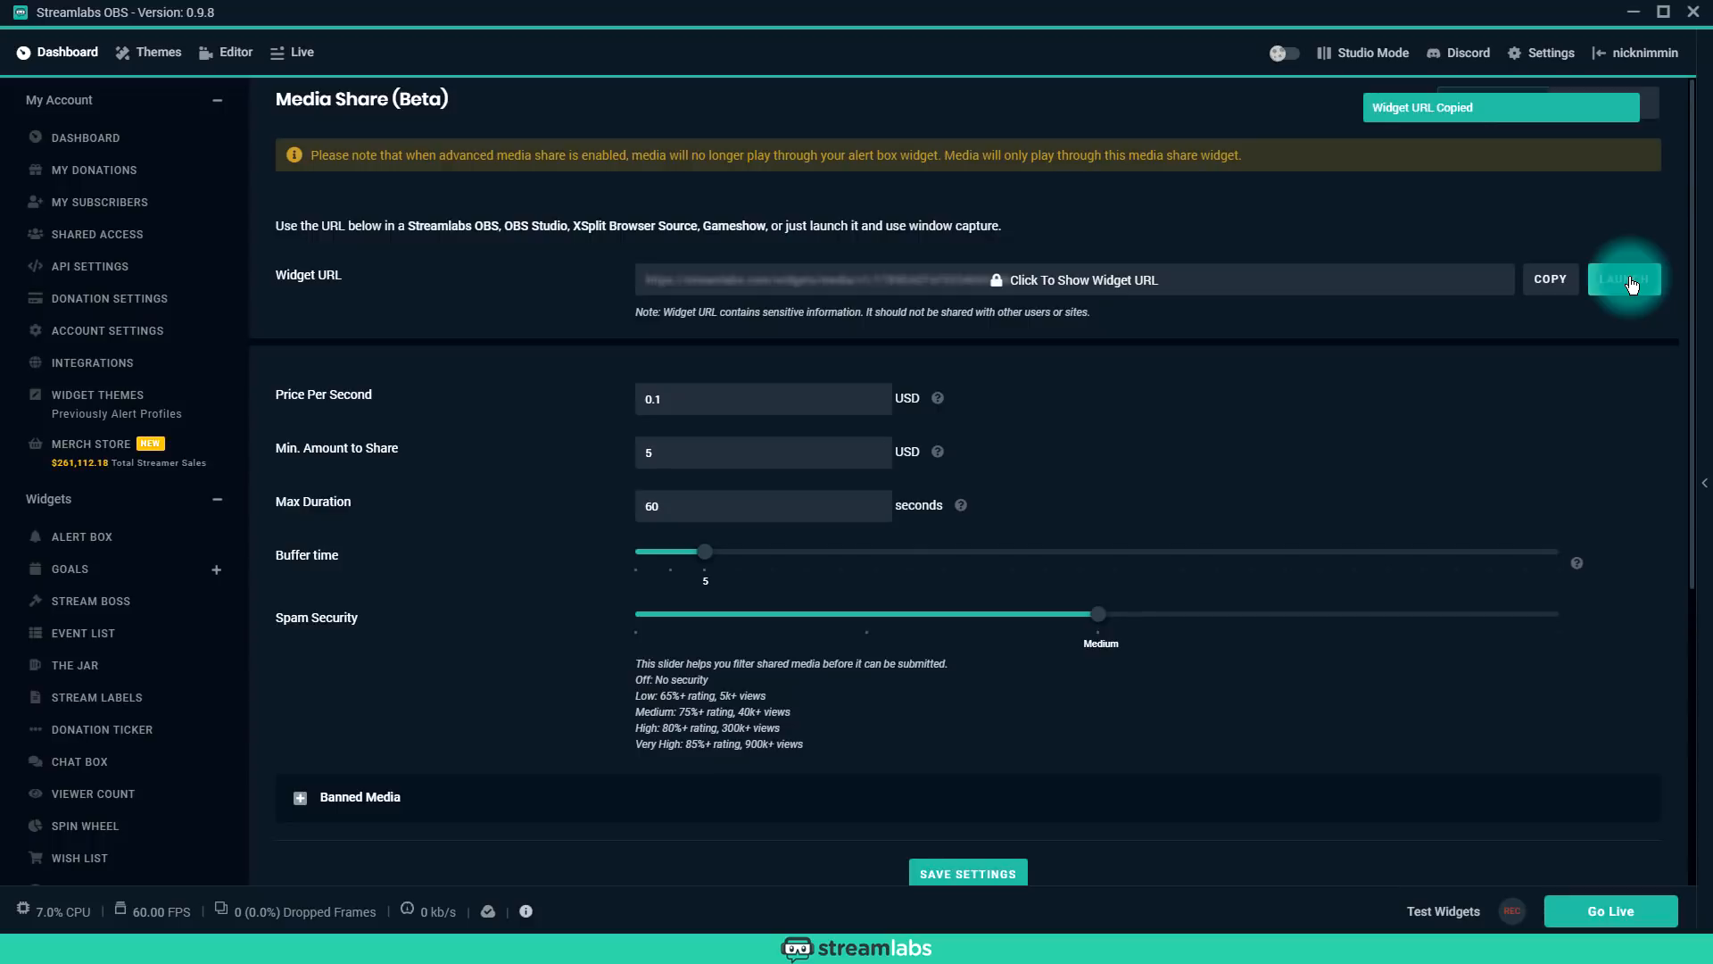
left_click(1624, 279)
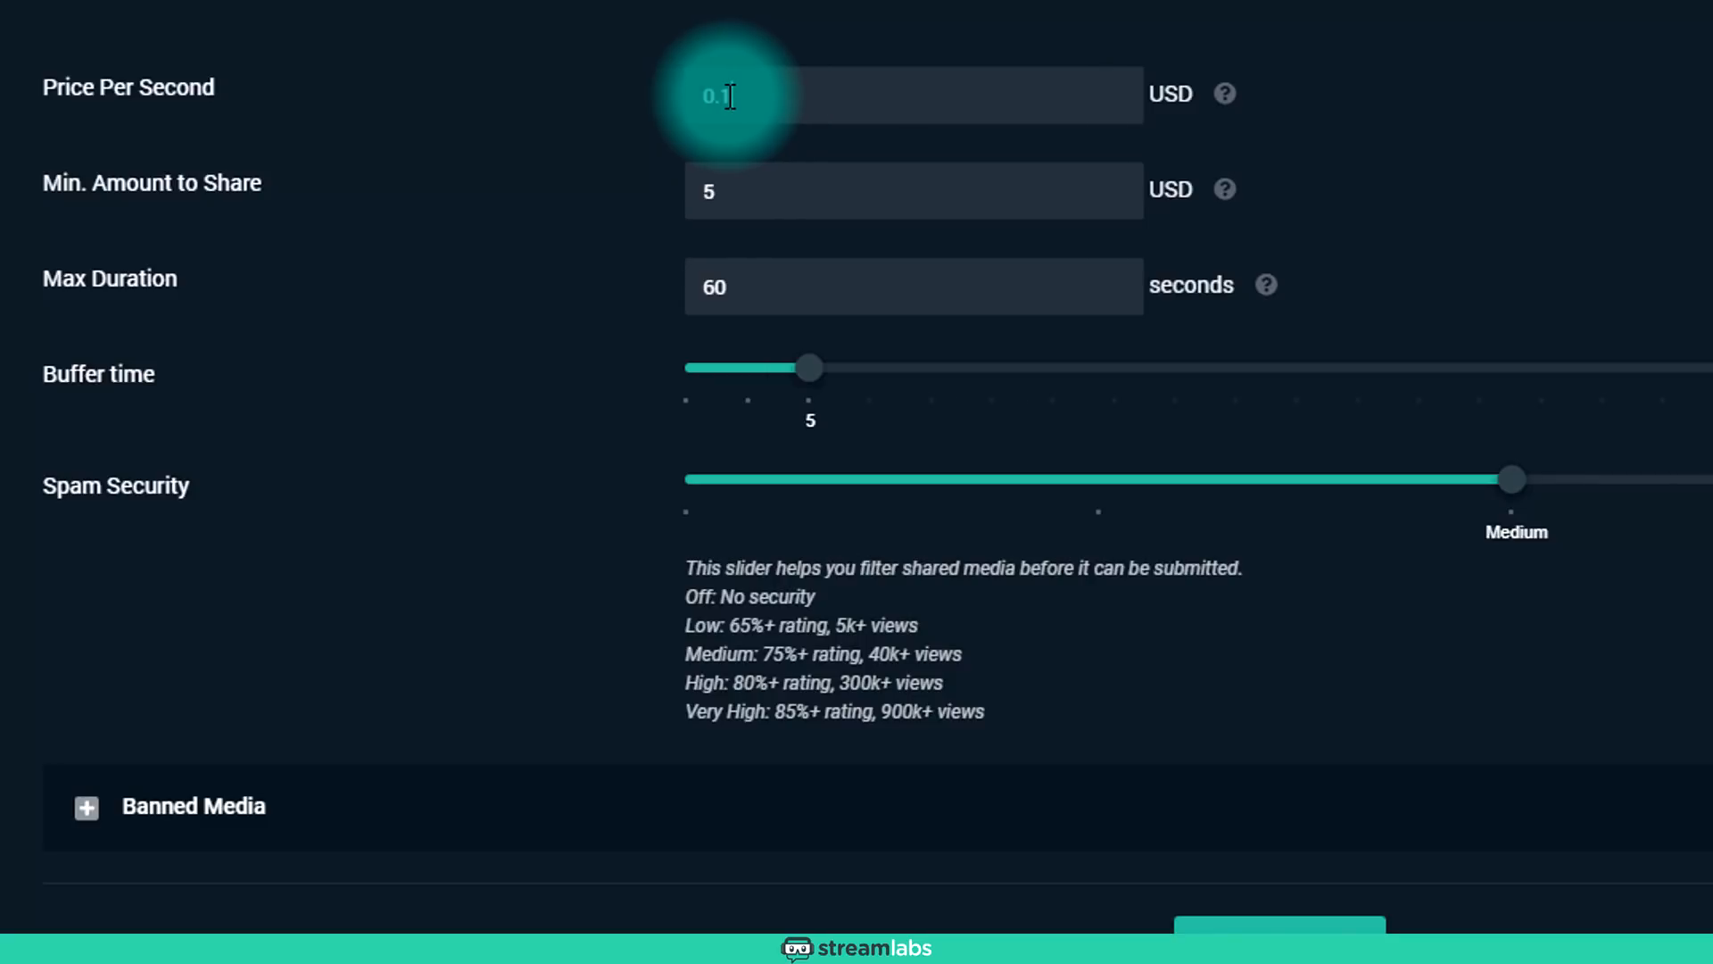
type("0.1")
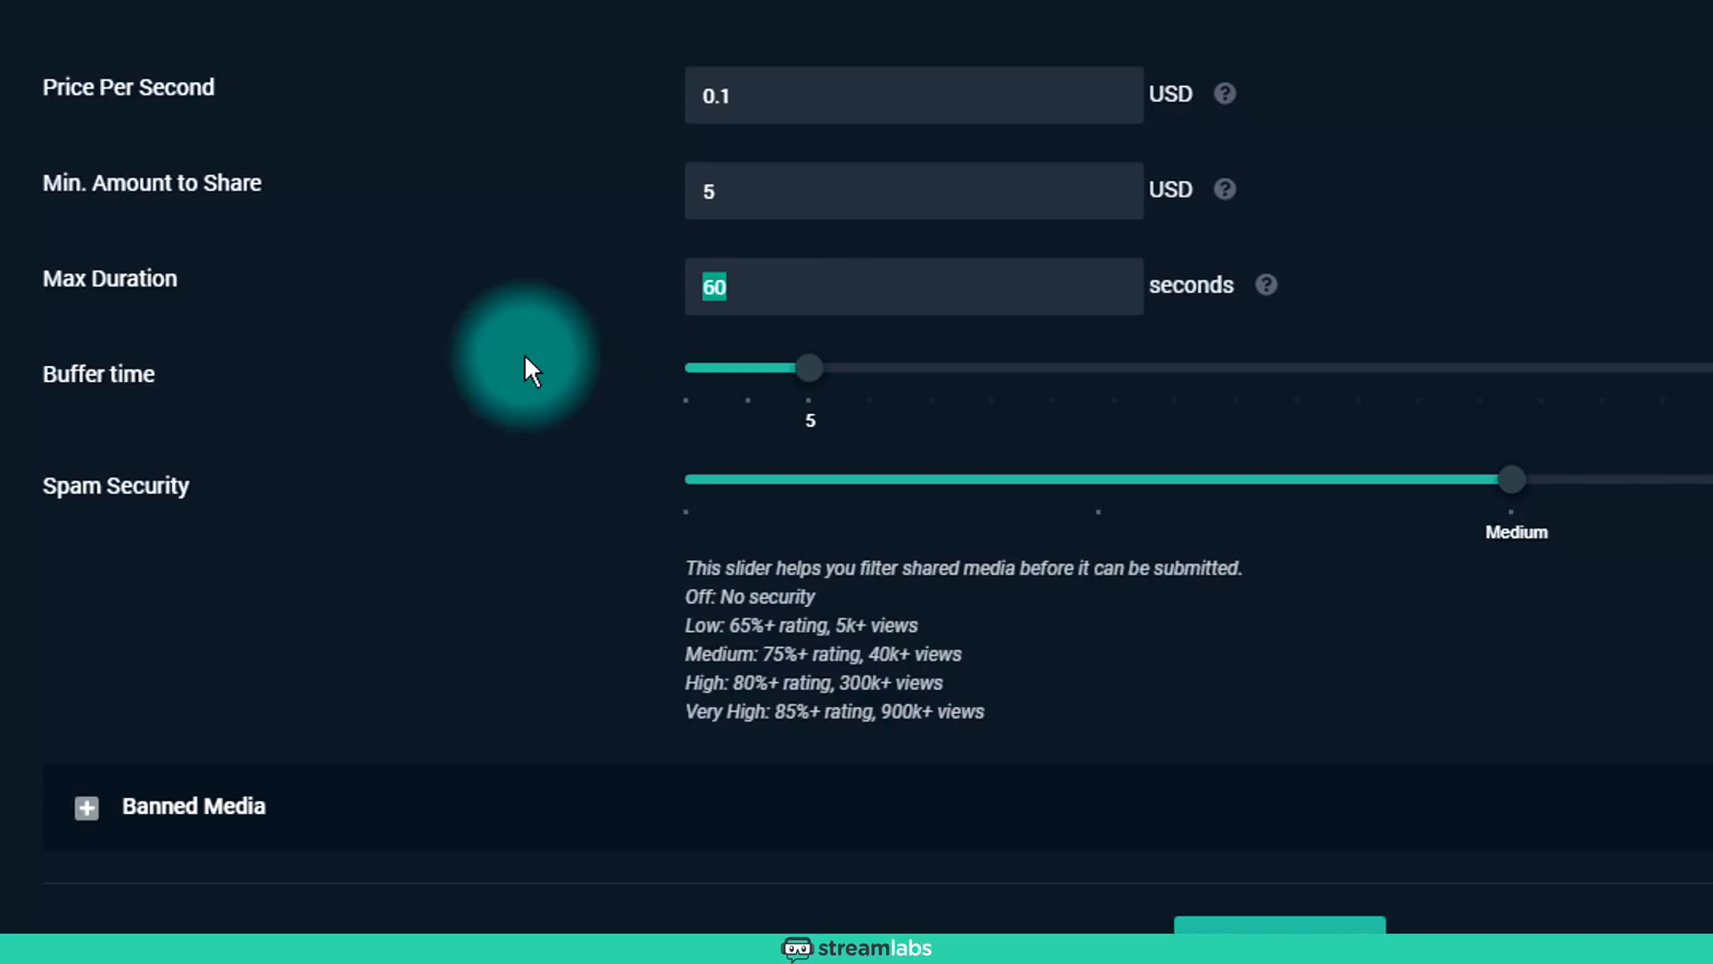
mouse_move(175, 436)
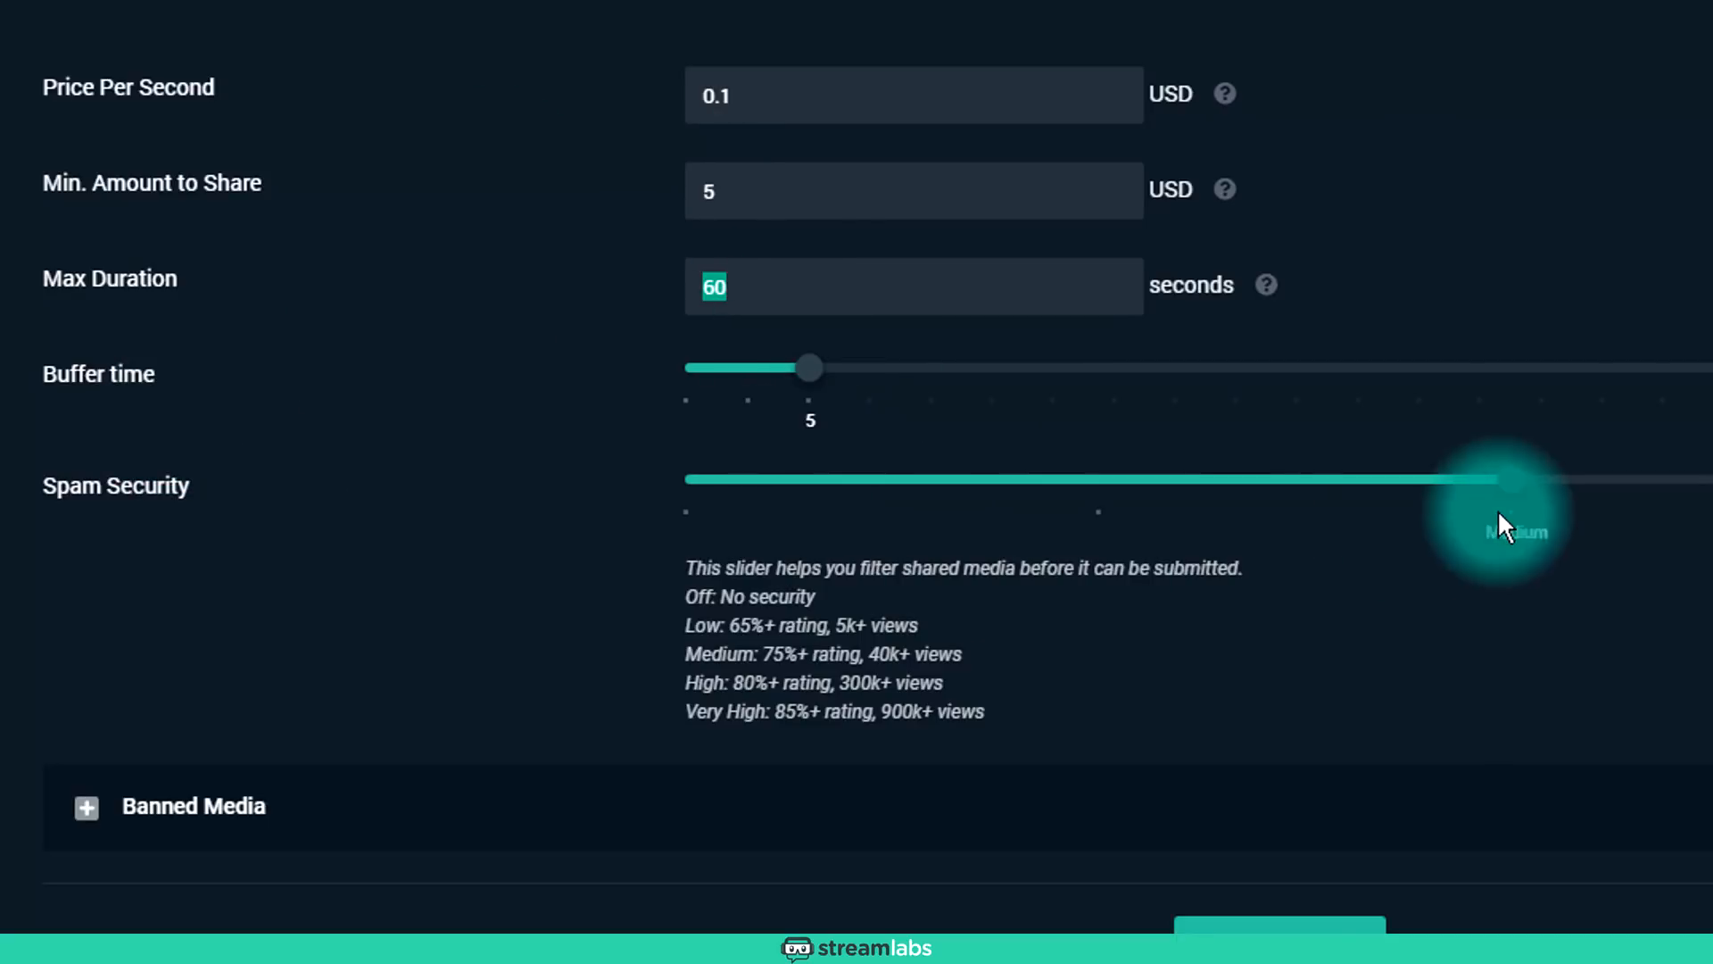
Step: Expand the Banned Media list and review the remaining Media Share settings
left_click(85, 806)
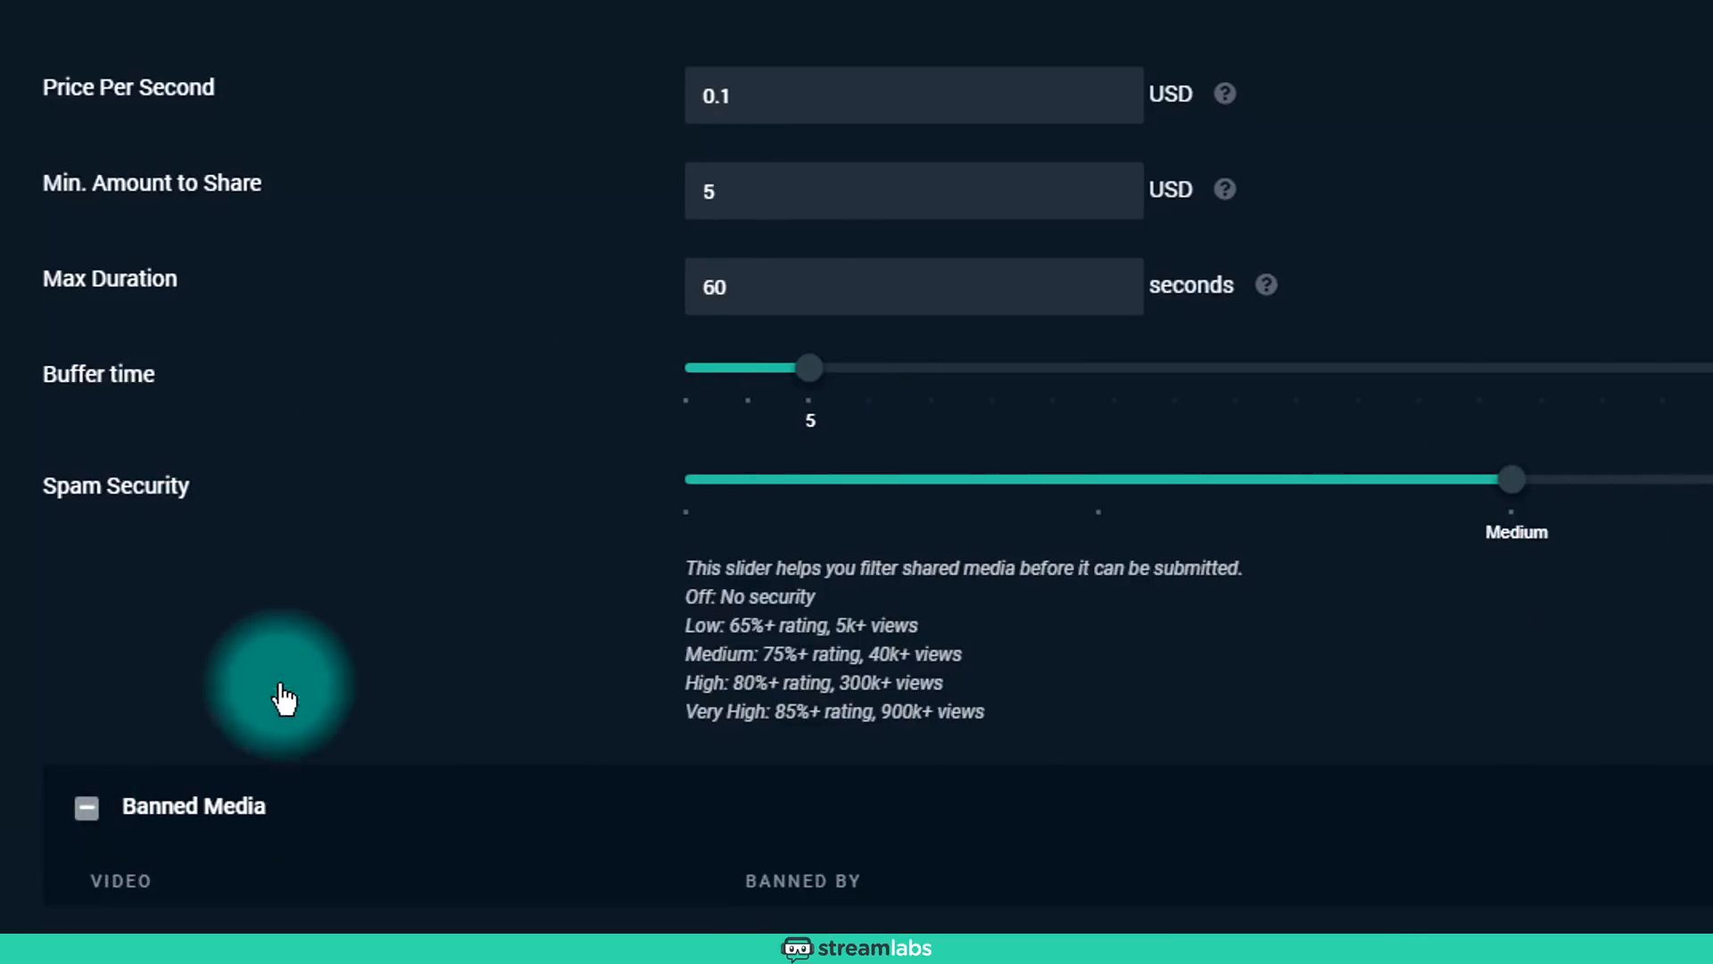
scroll("down", 3)
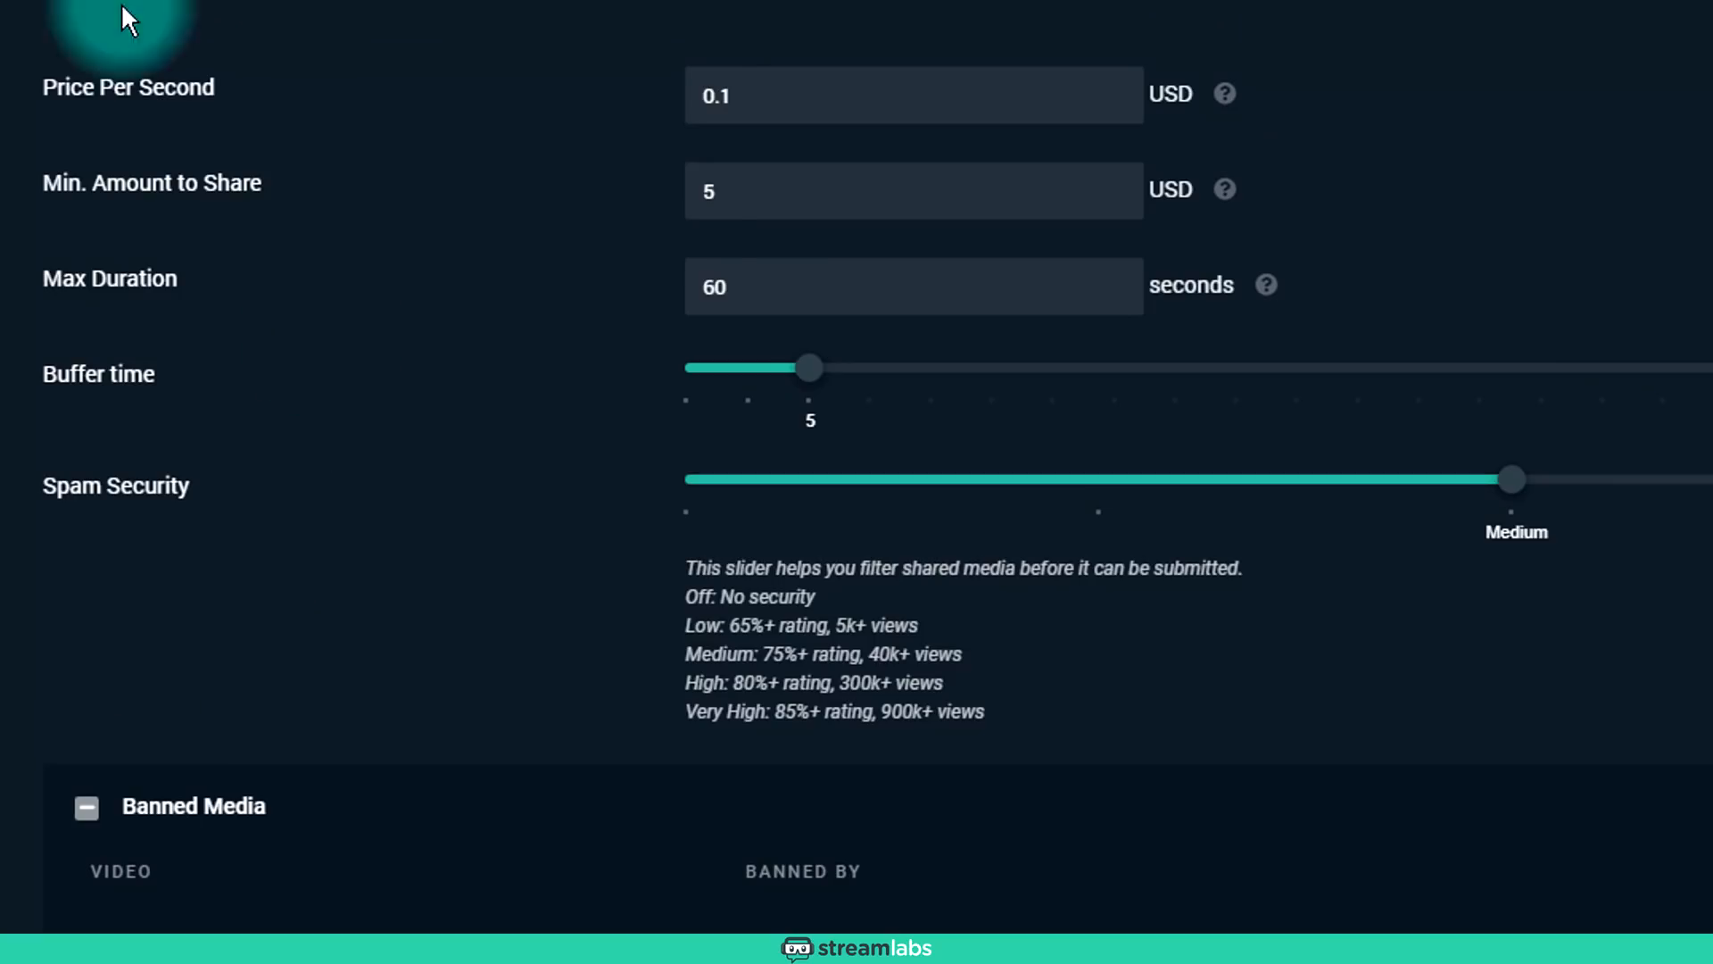
scroll("down", 3)
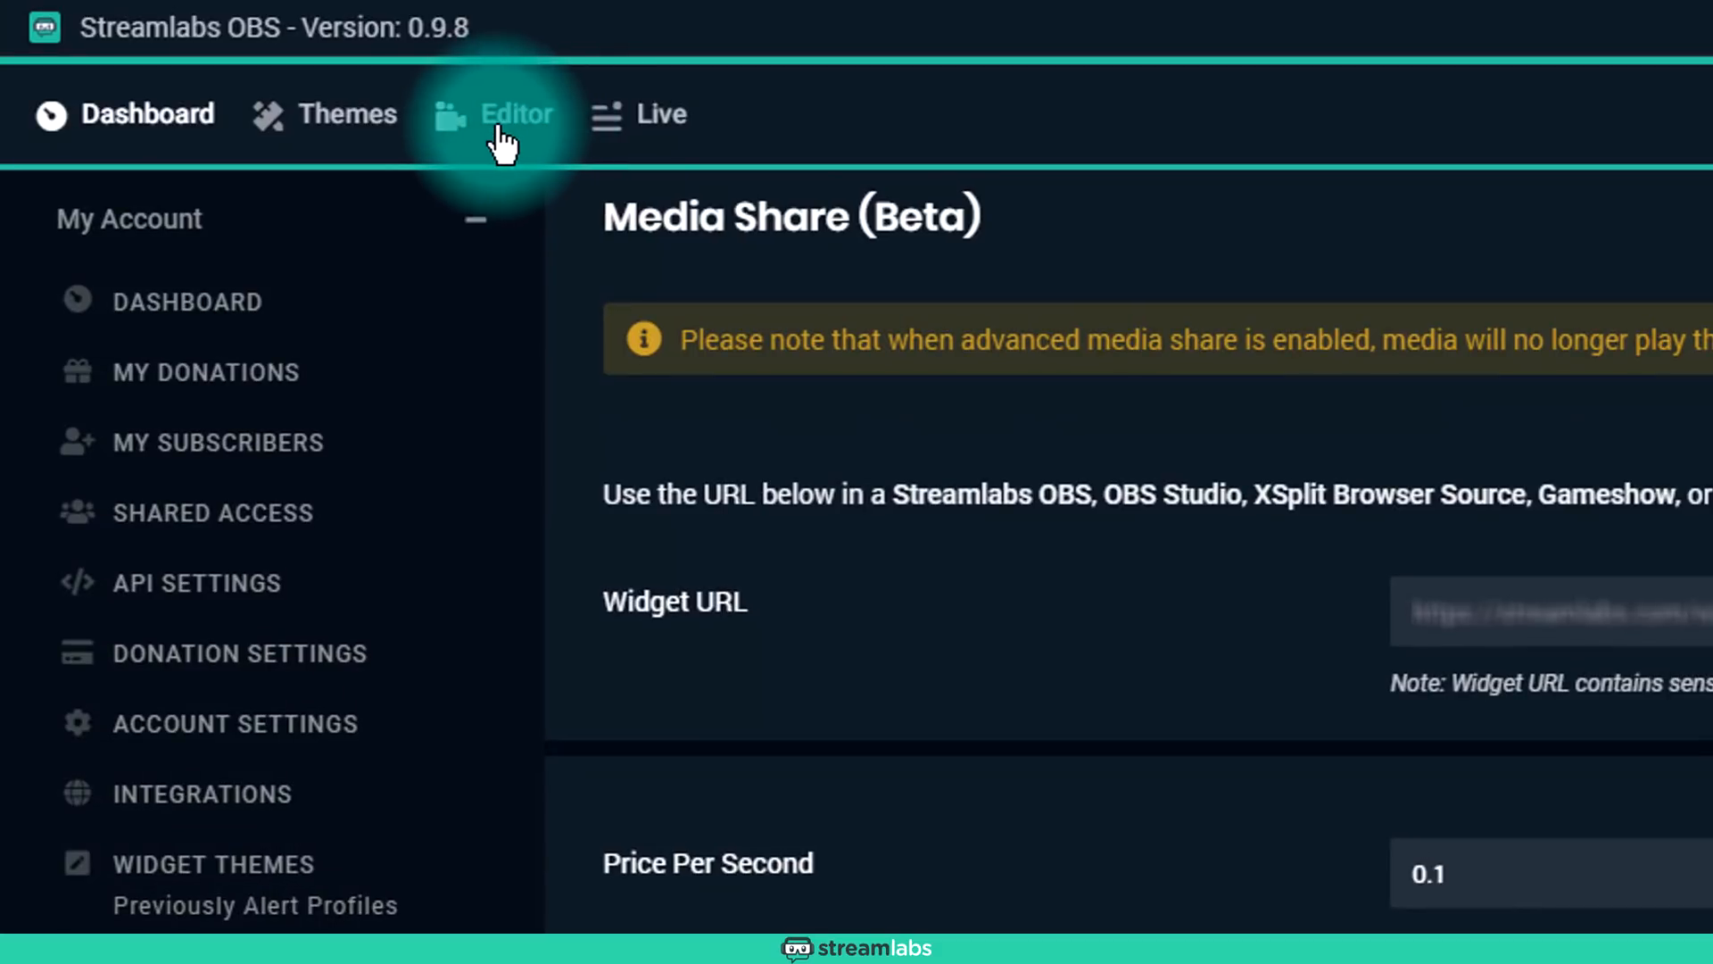
Step: Add a Browser Source with the default name to the scene, pointing at the Media Share widget URL
left_click(518, 115)
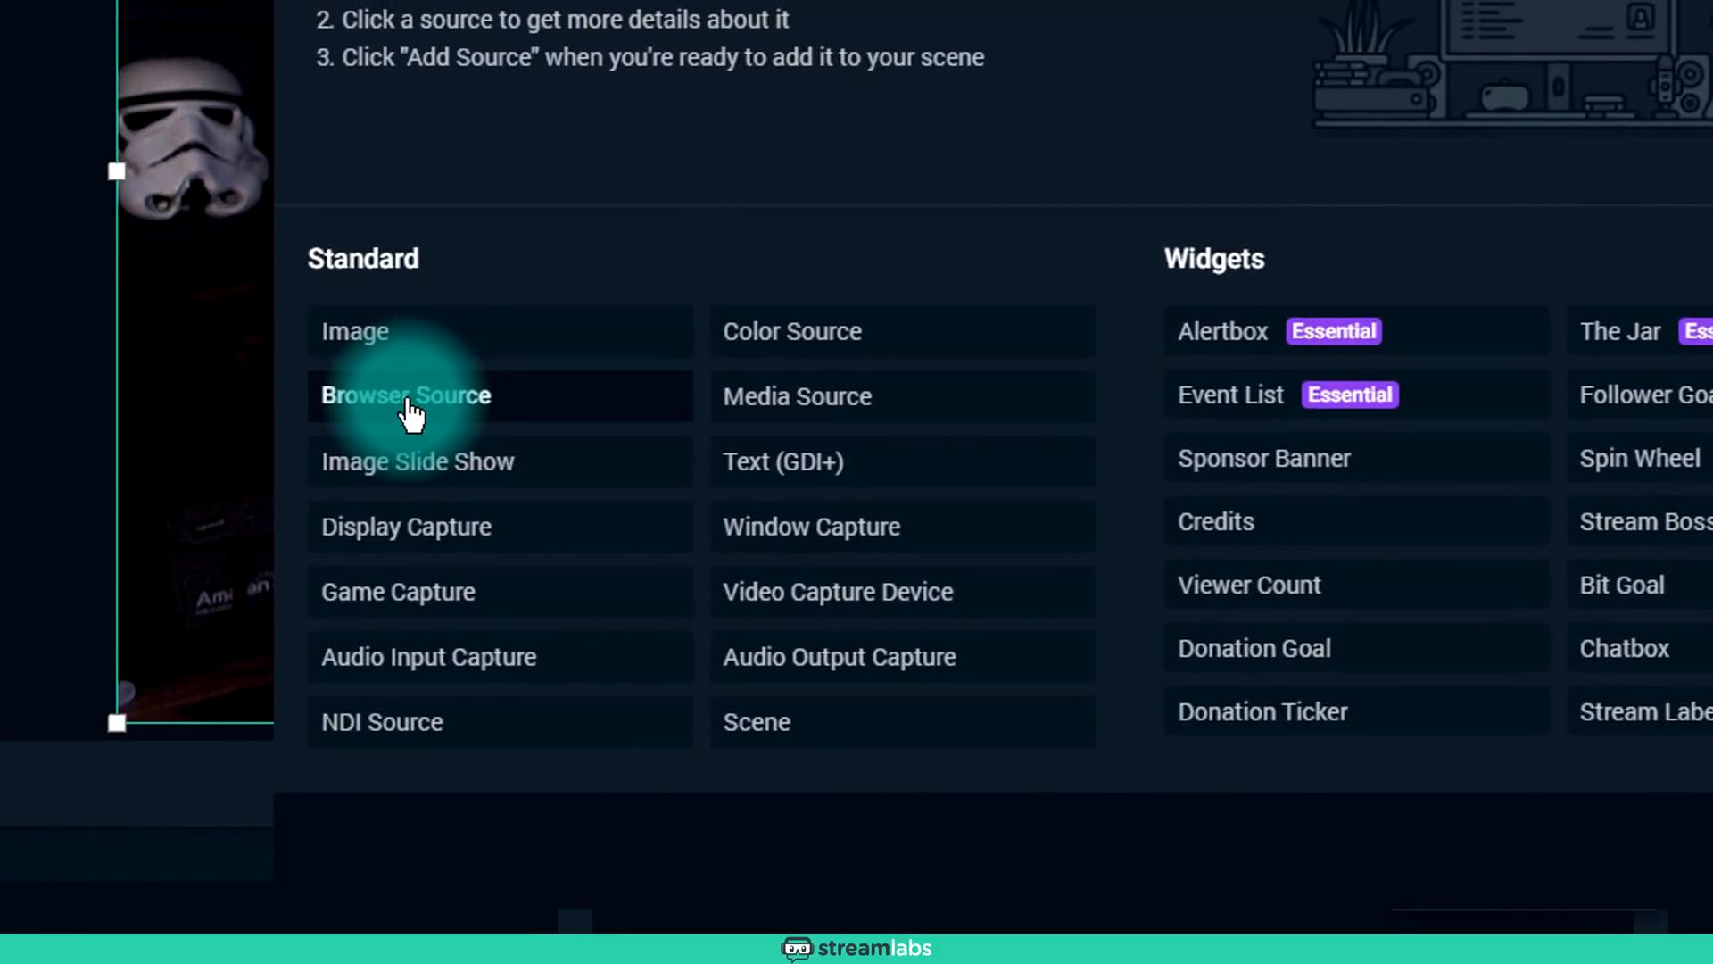
left_click(405, 395)
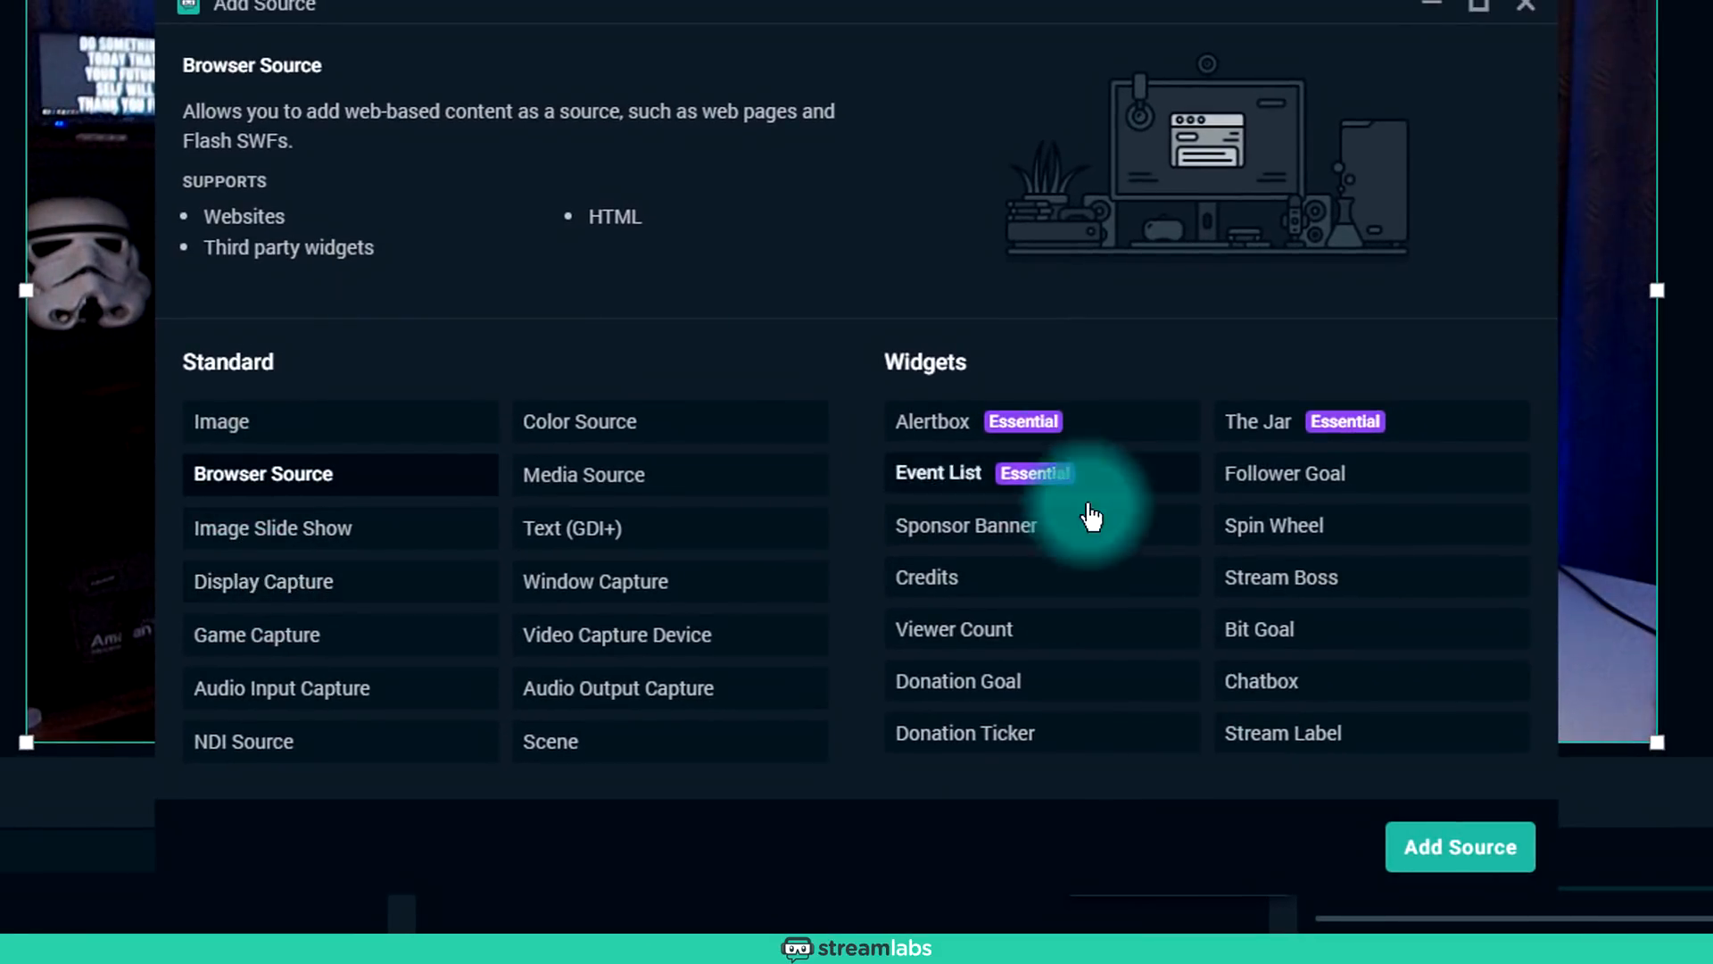
left_click(1458, 846)
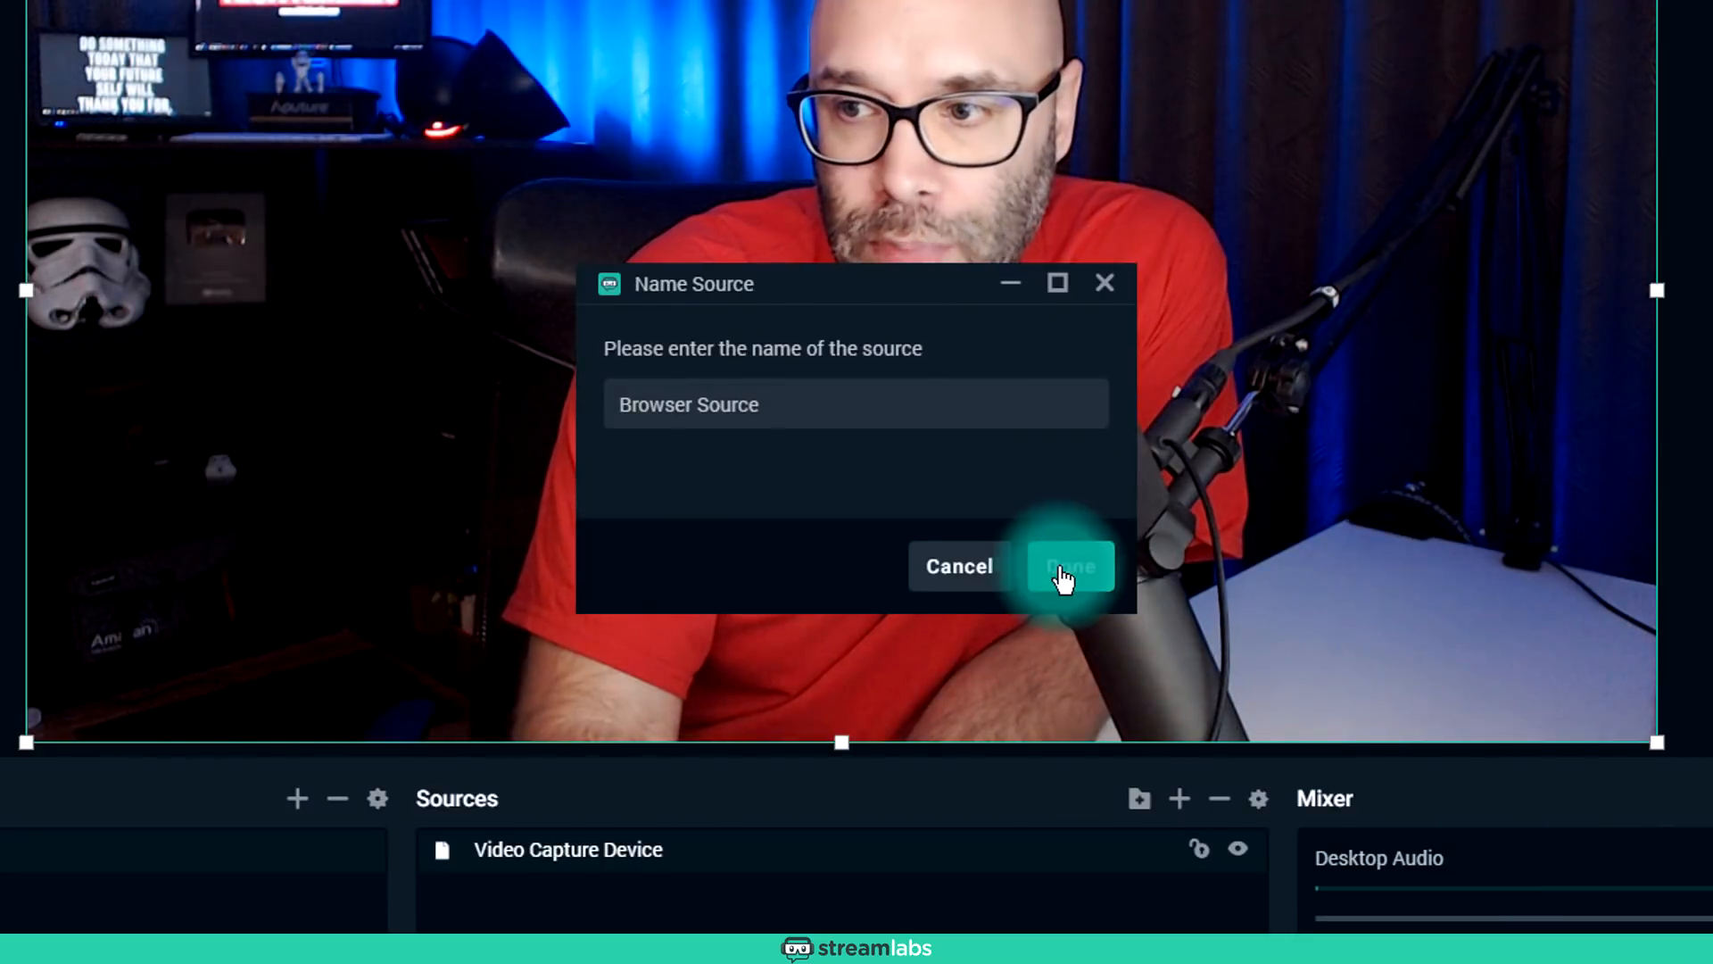
left_click(1069, 566)
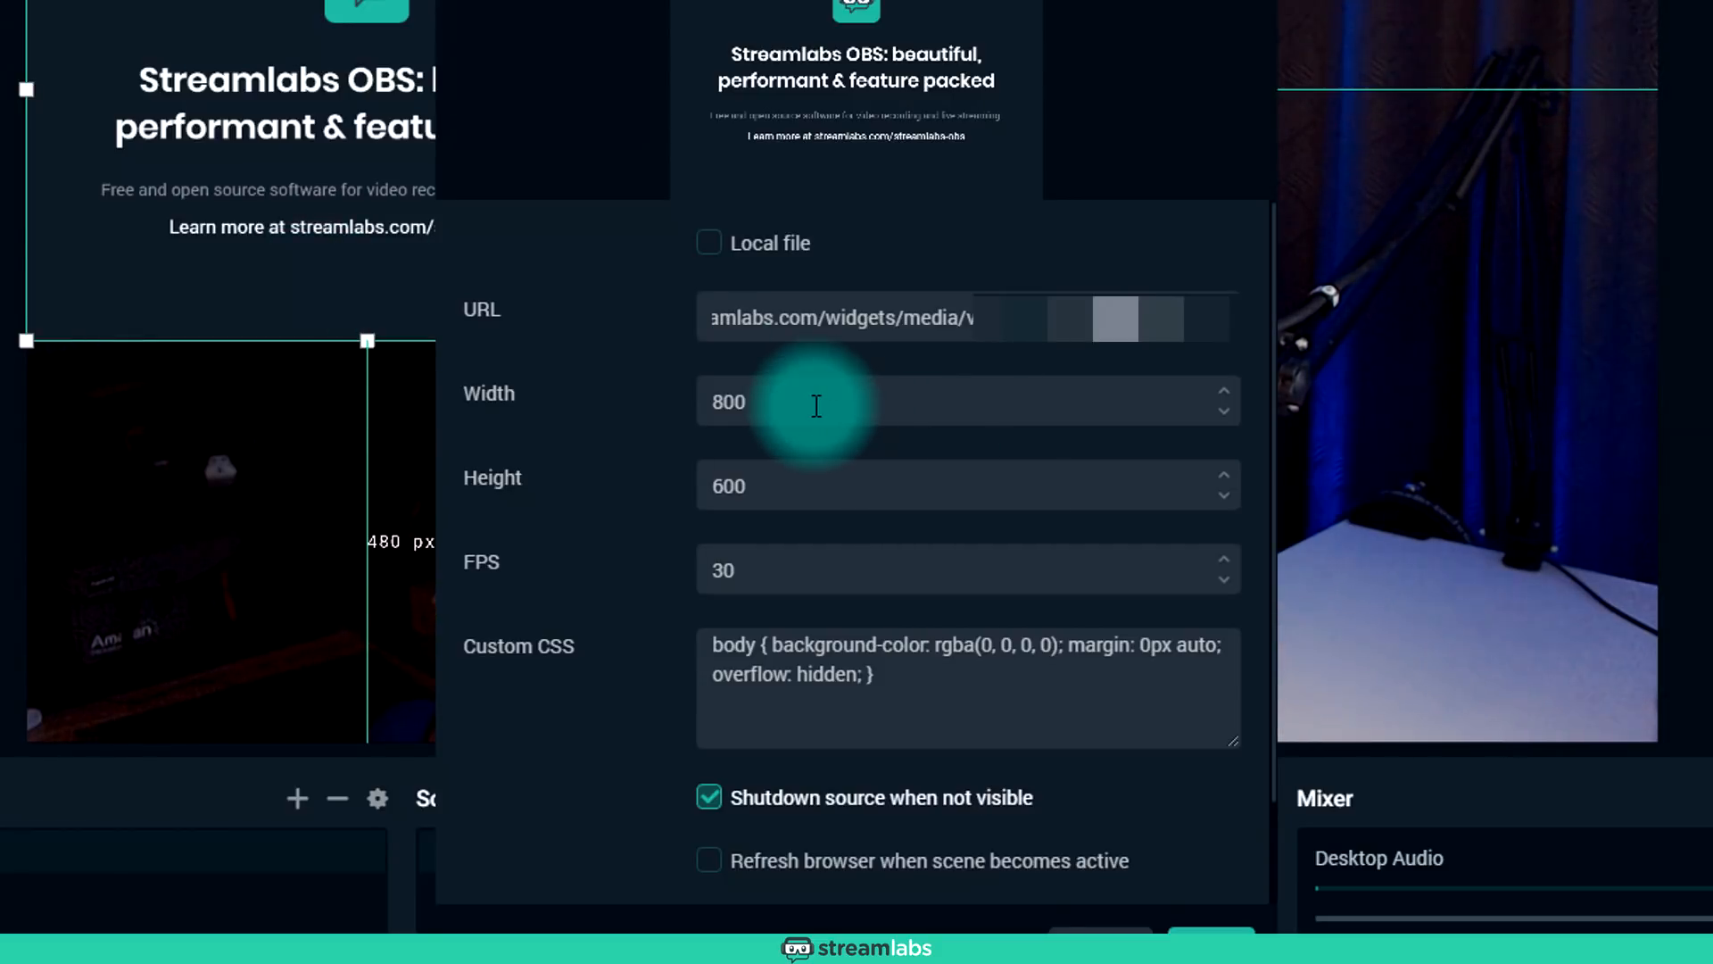
type("19")
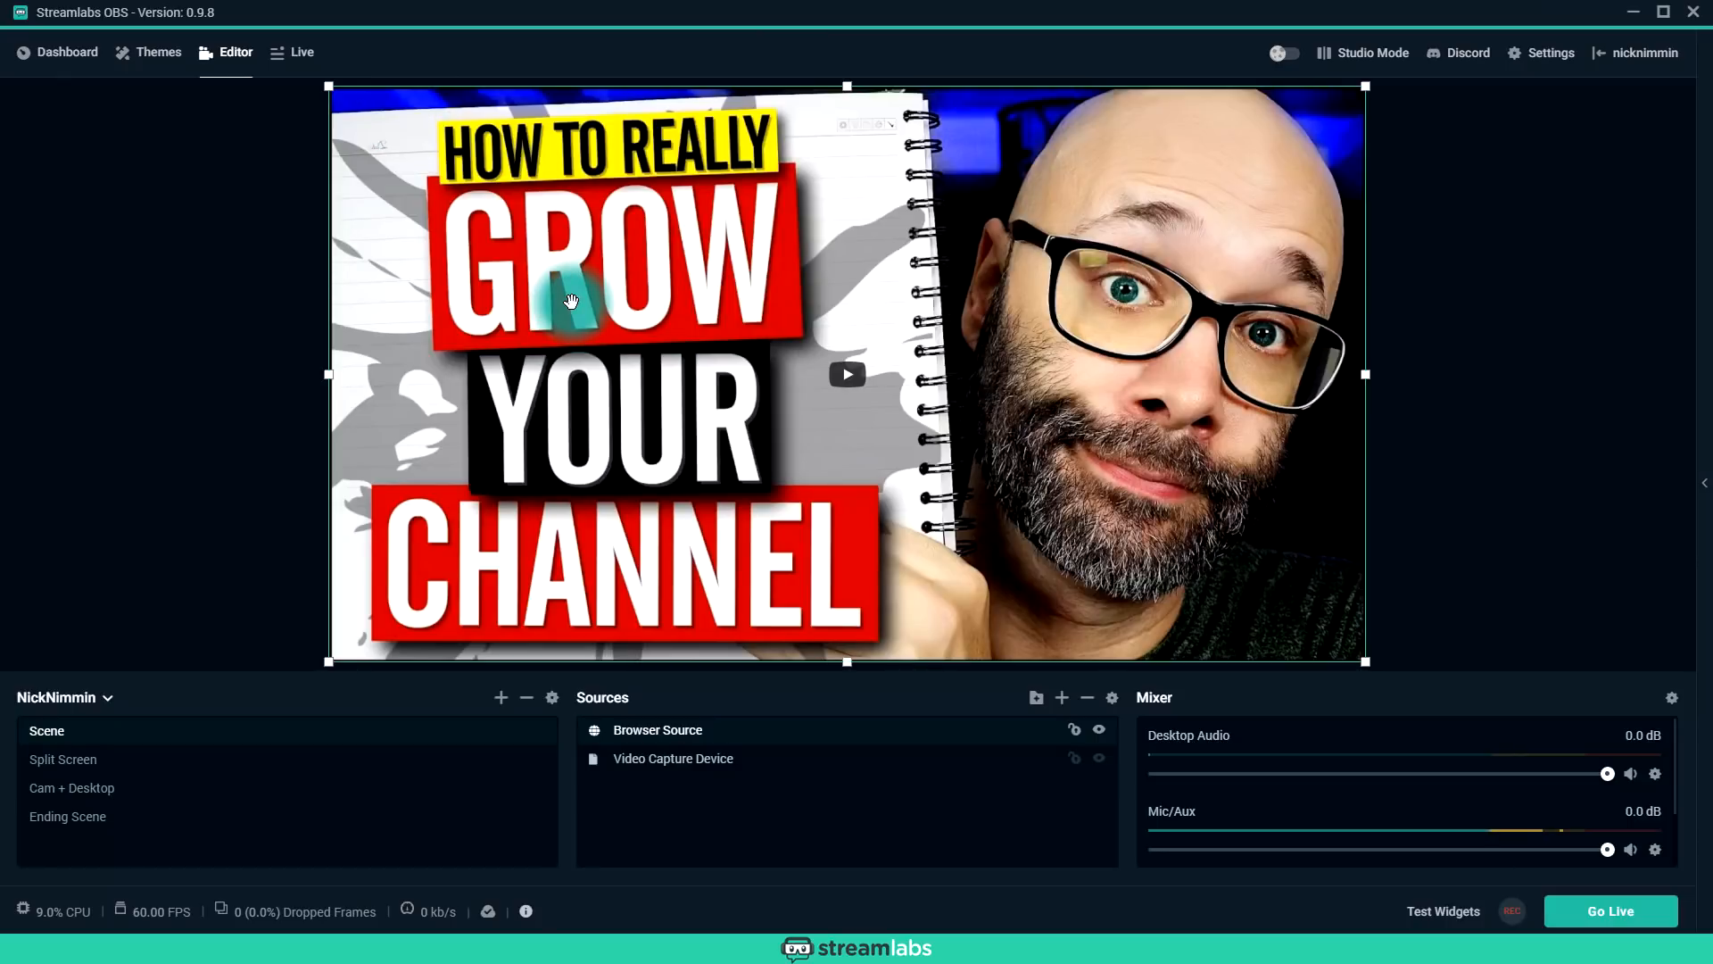
Step: Shrink the video overlay to a small box and reposition it over the camera feed
left_click_drag(1365, 660, 1341, 650)
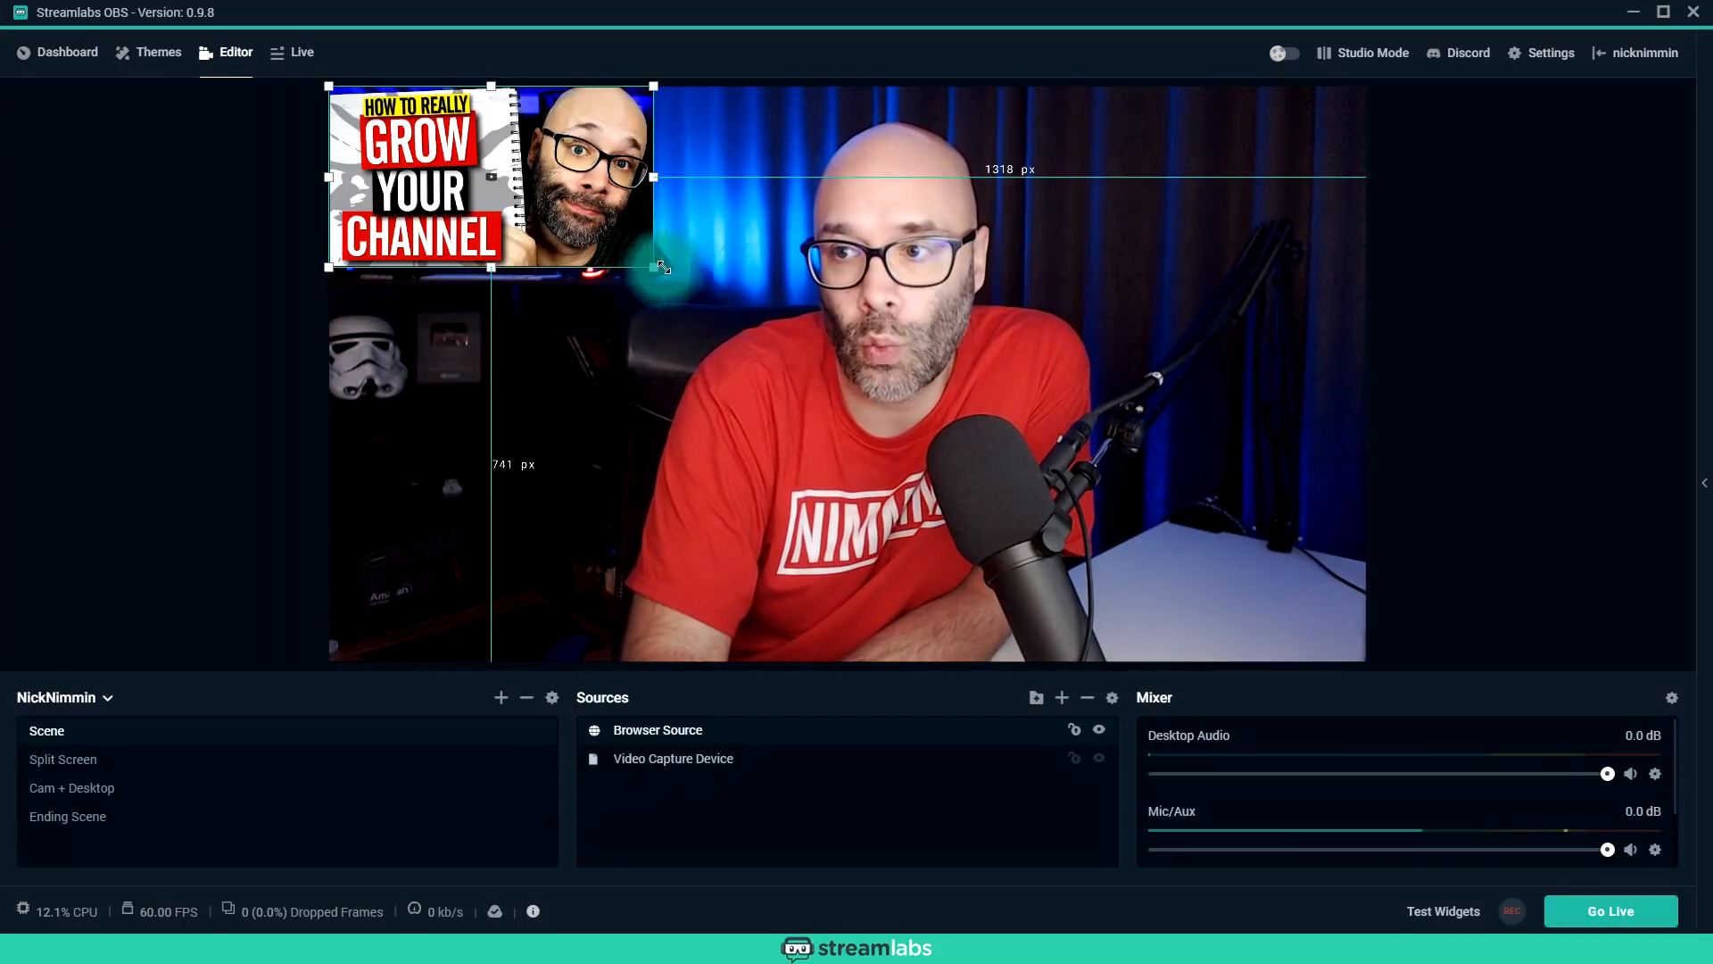
left_click_drag(662, 266, 760, 325)
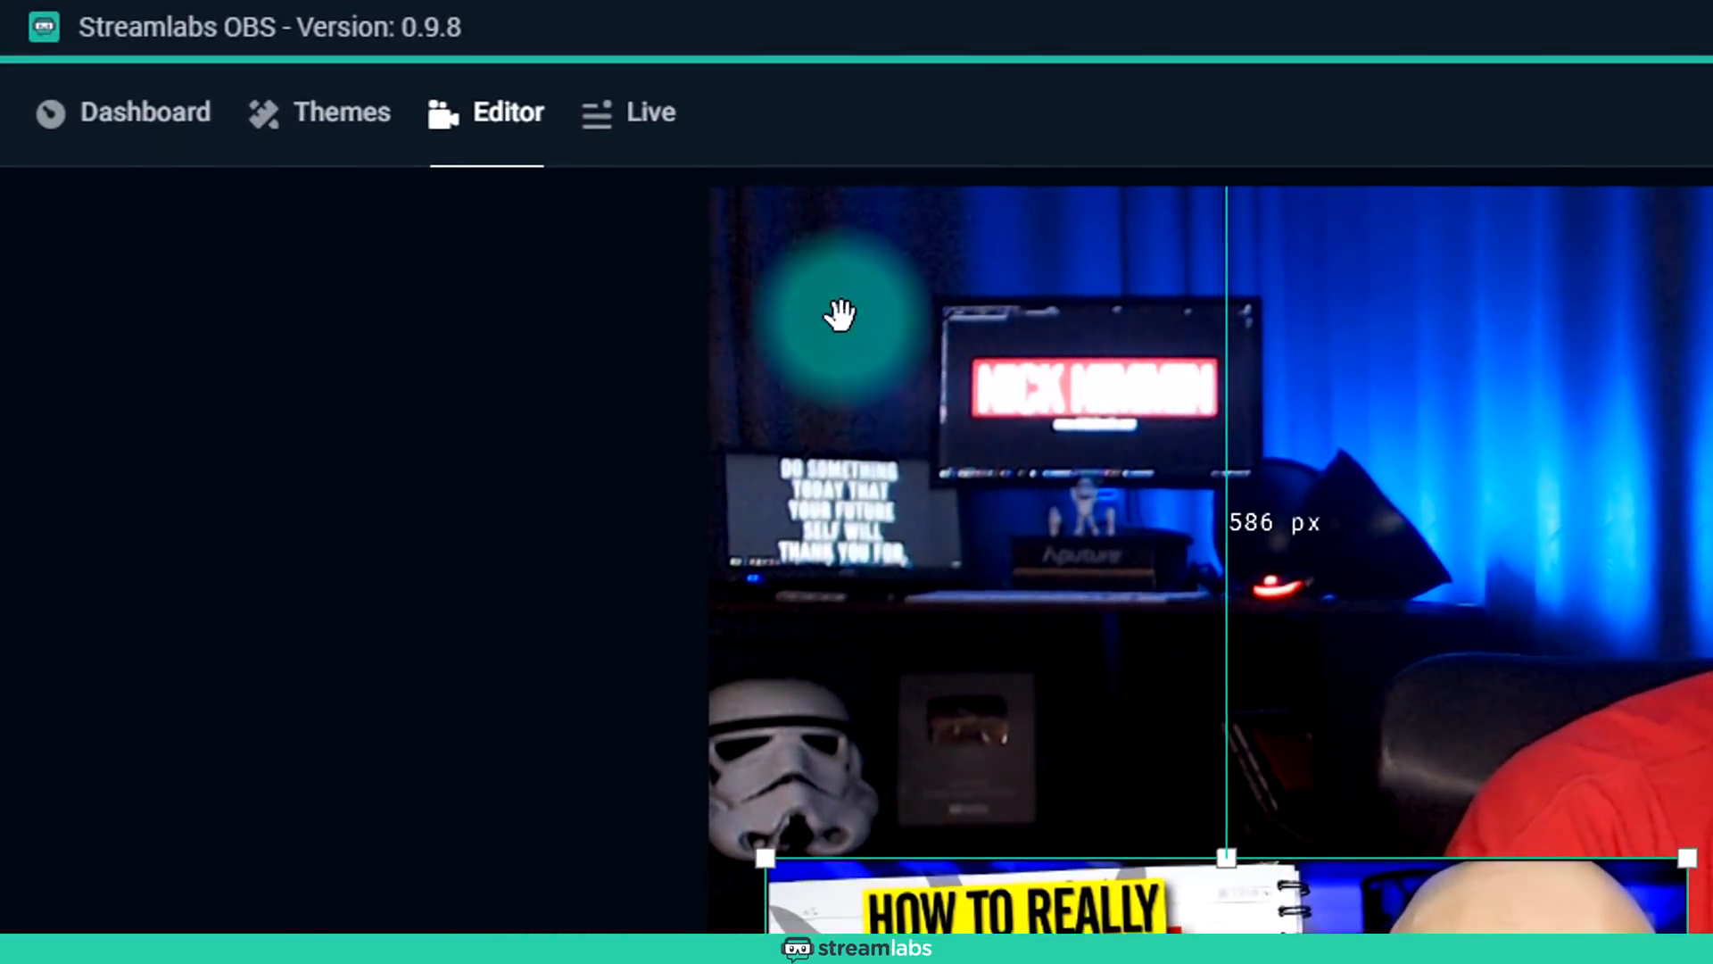
left_click(628, 111)
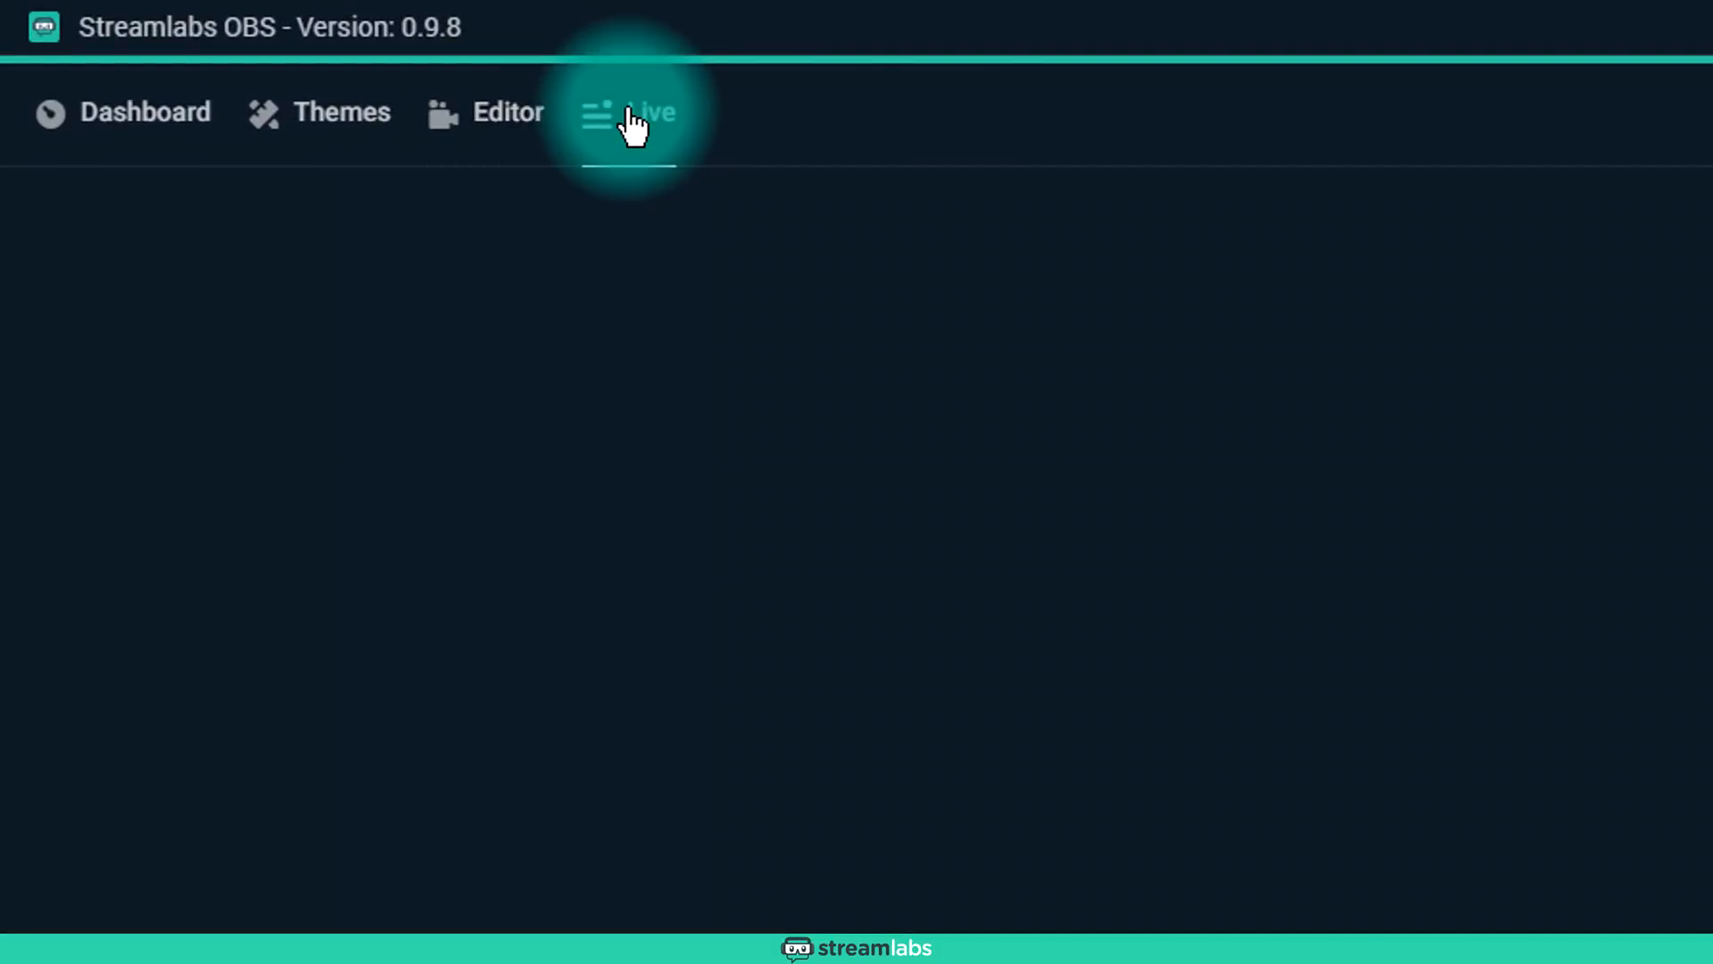
Step: From the Live dashboard's Media Share panel, show the playing video on stream and open its options
left_click(628, 113)
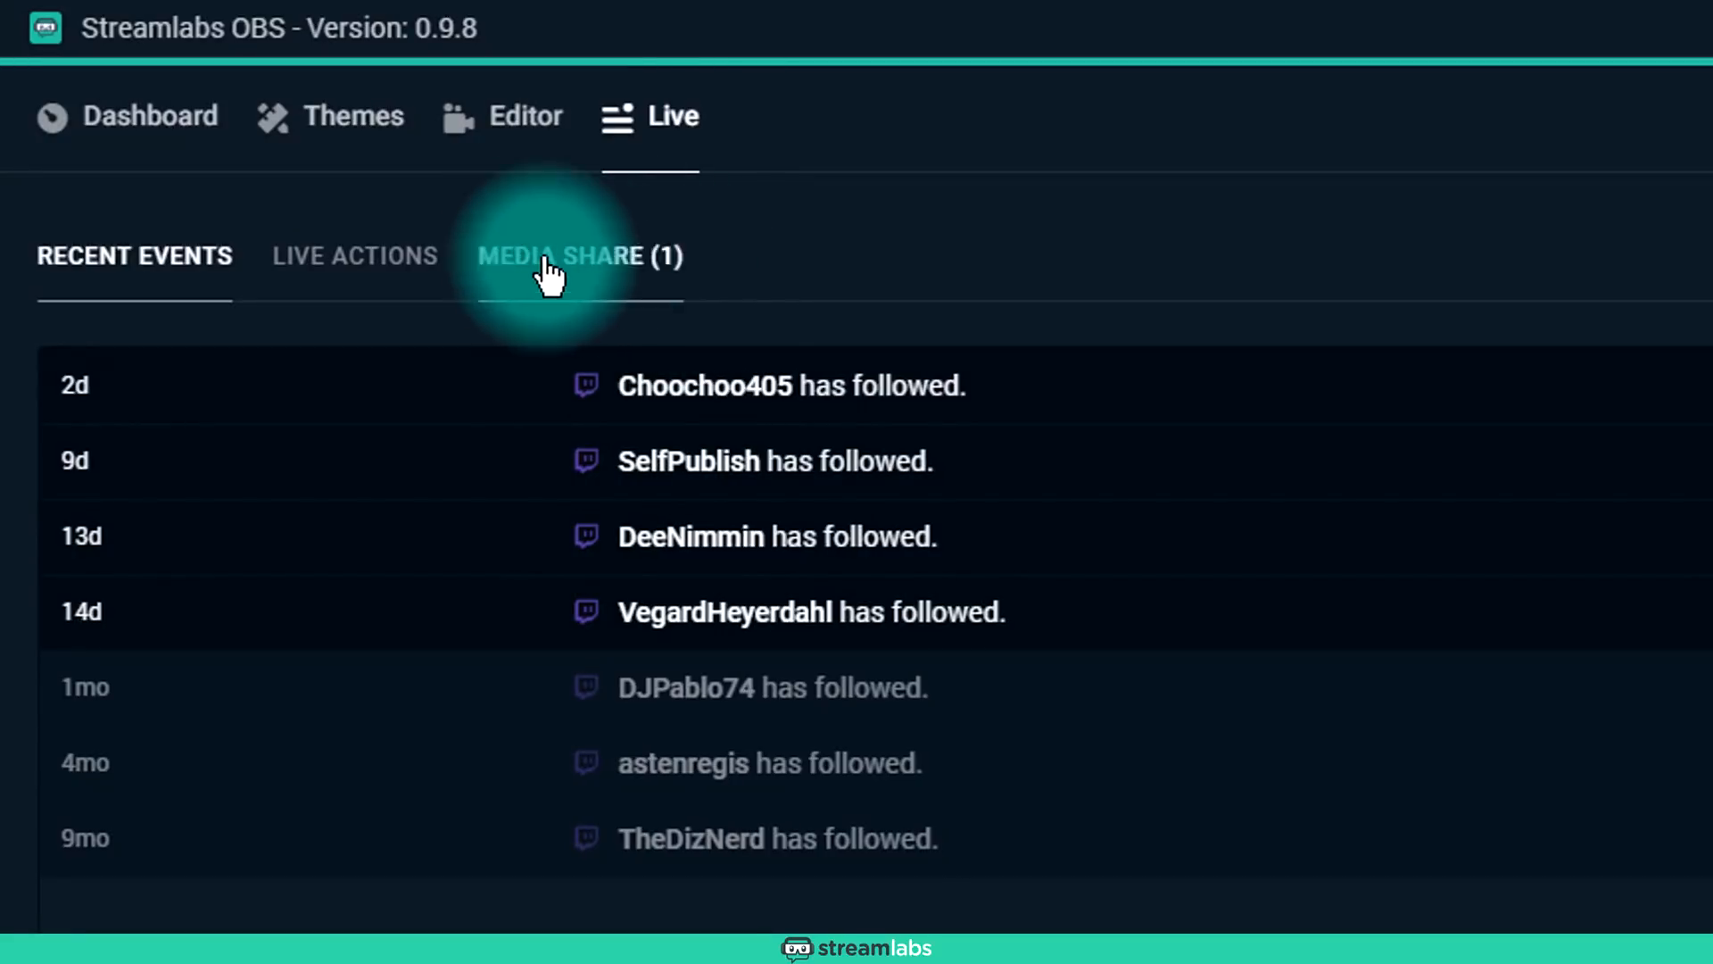
left_click(578, 256)
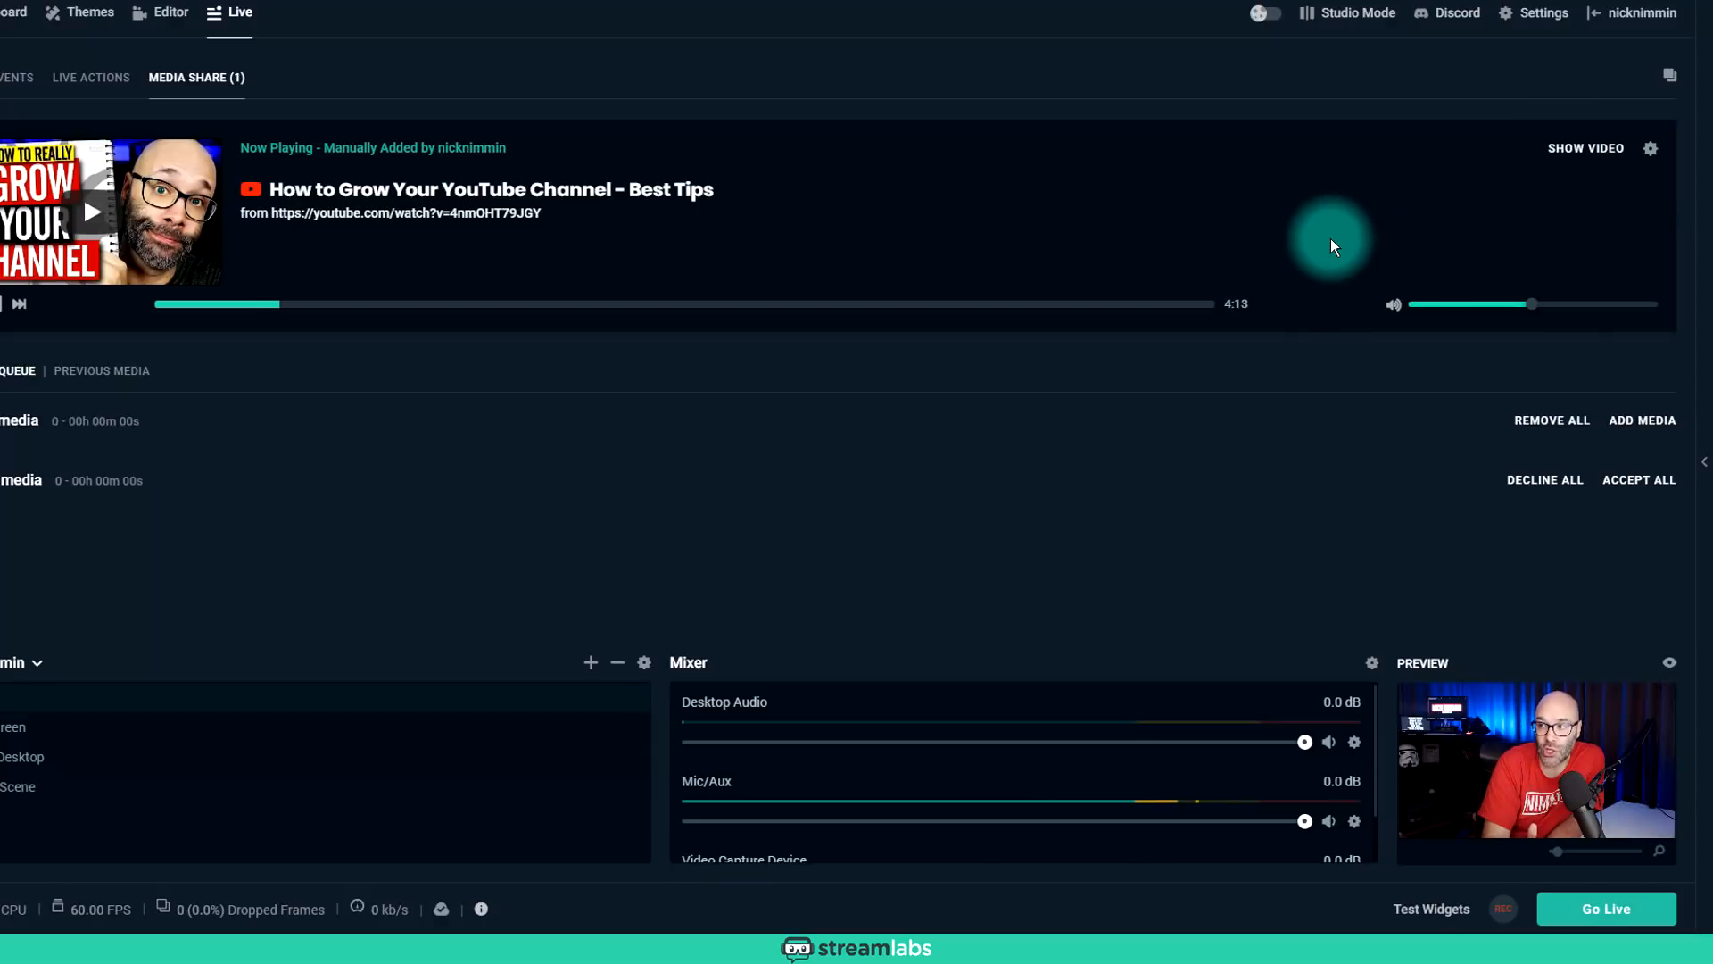
left_click(1585, 148)
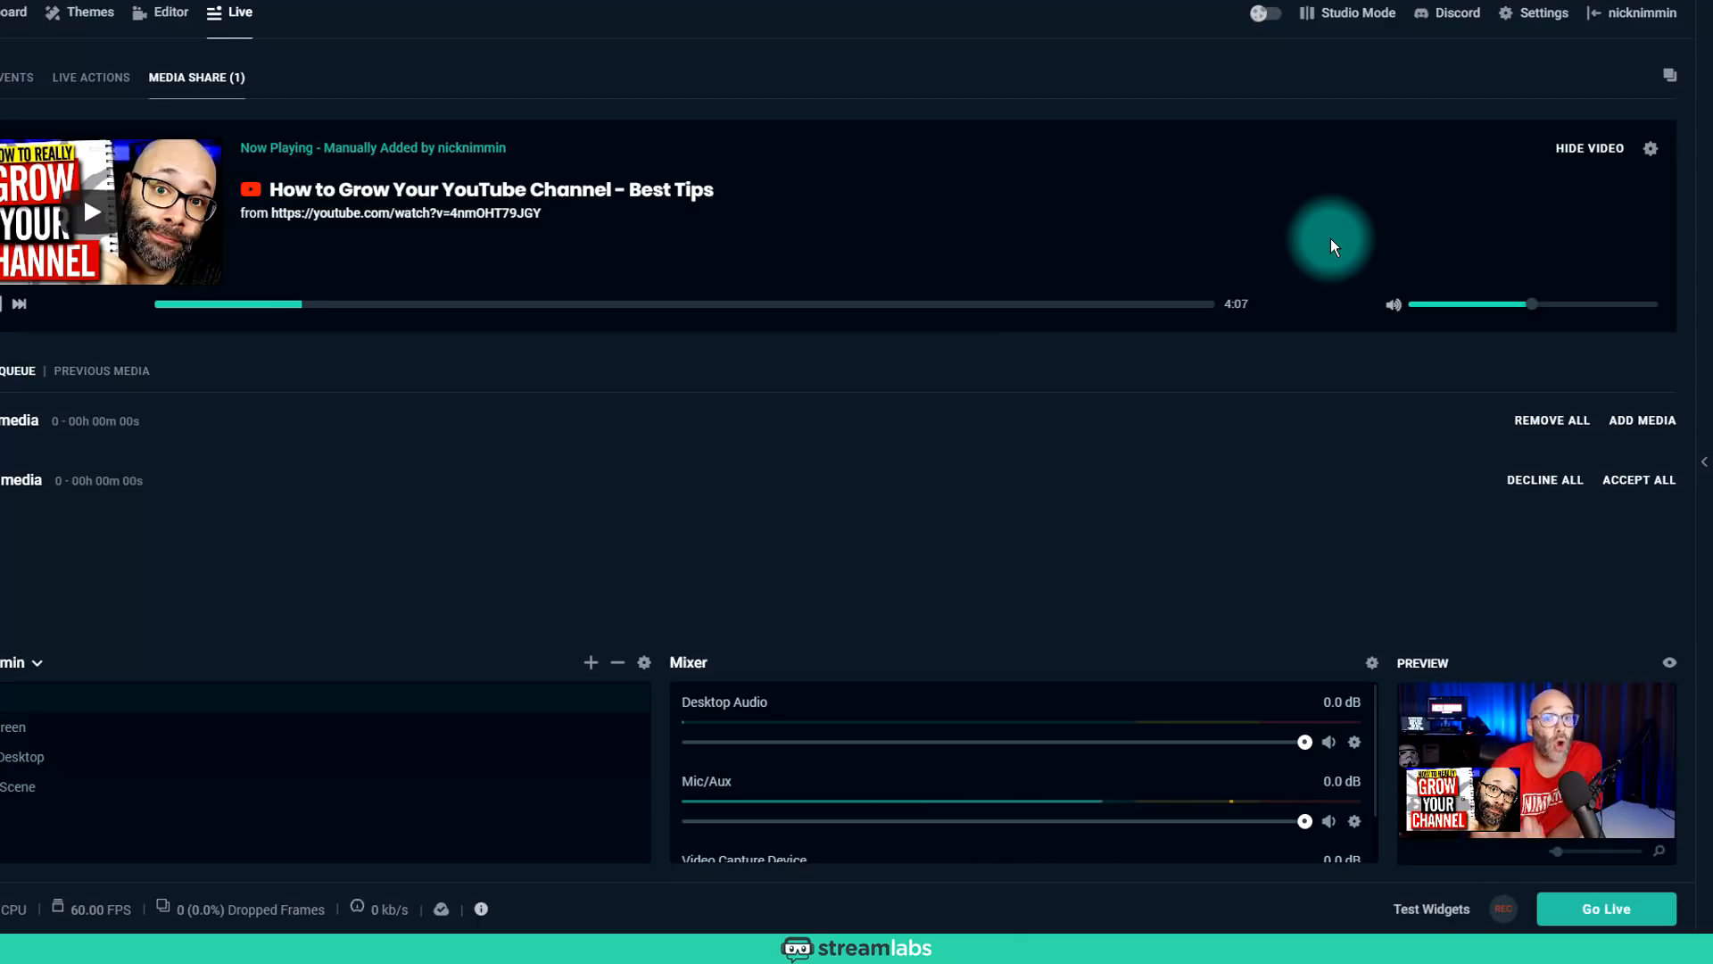
left_click(1651, 148)
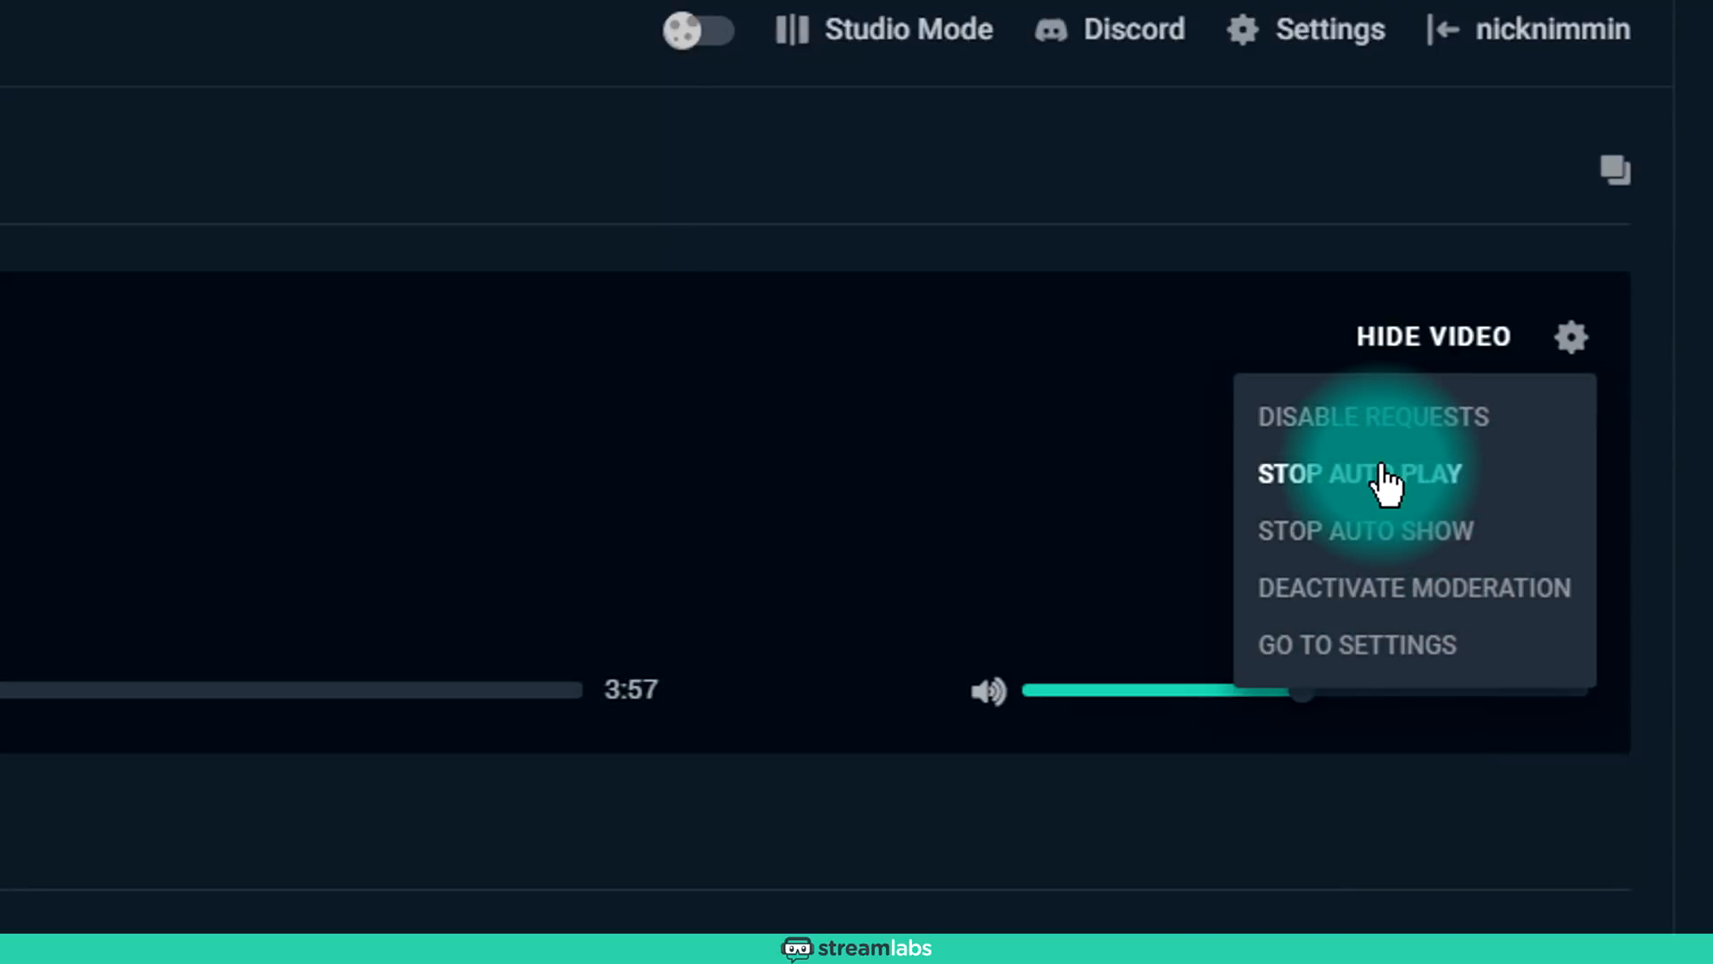
mouse_move(1389, 606)
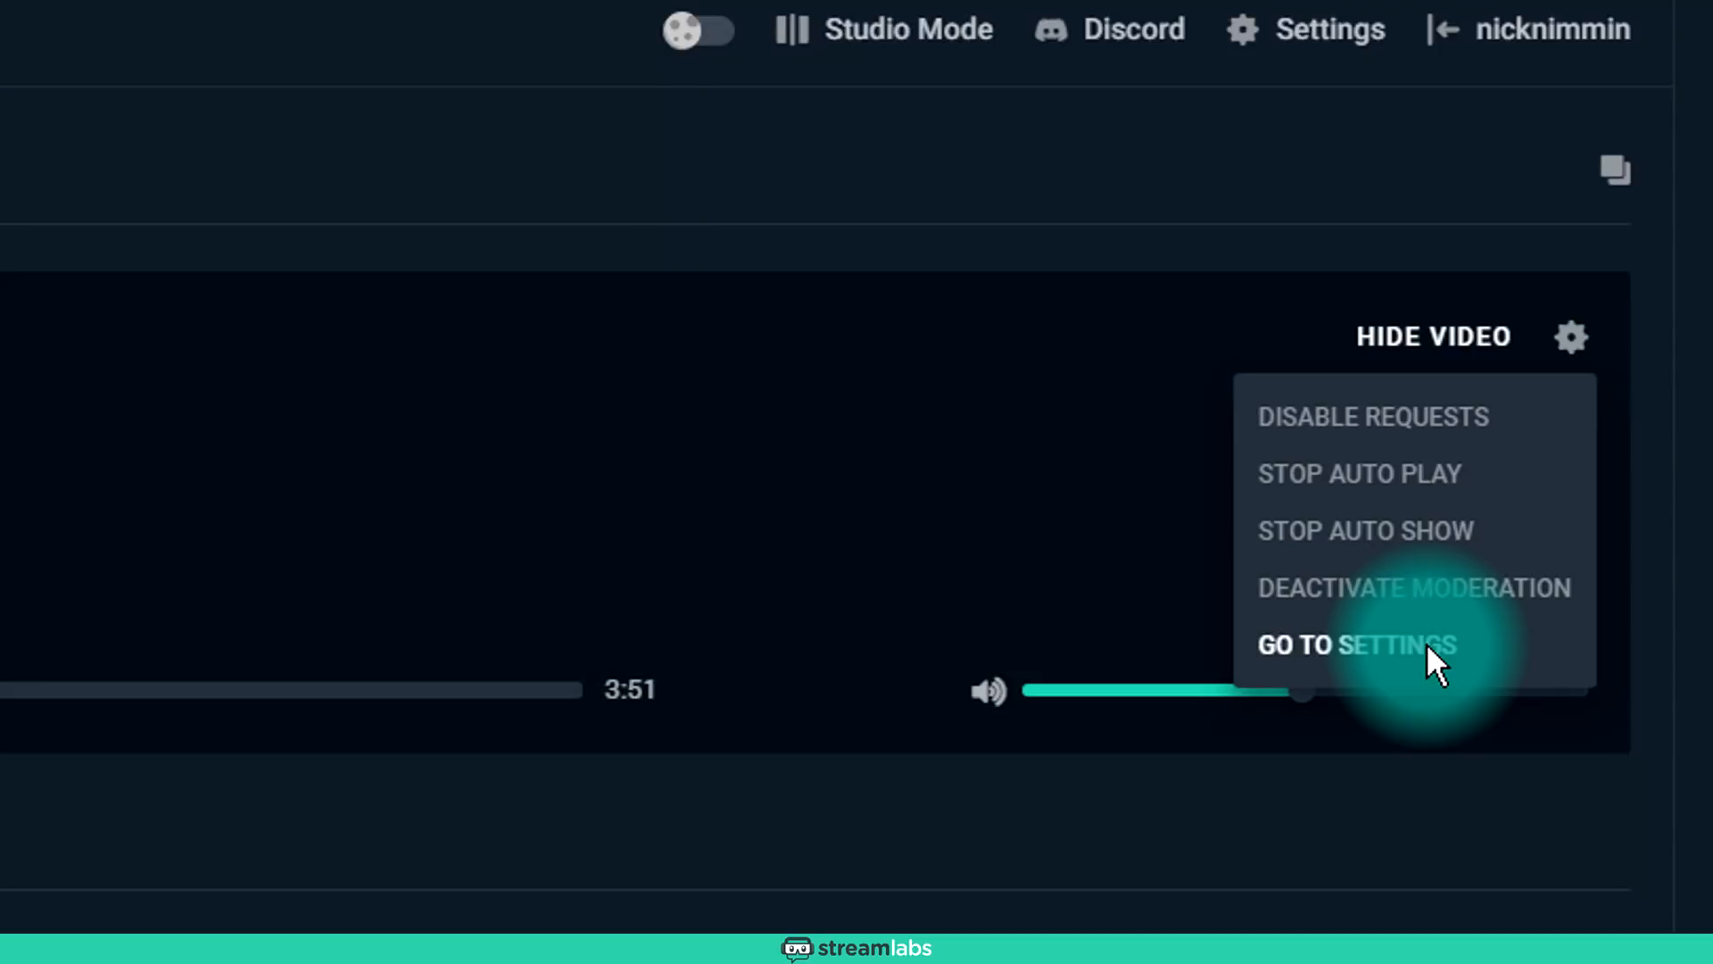
mouse_move(1365, 617)
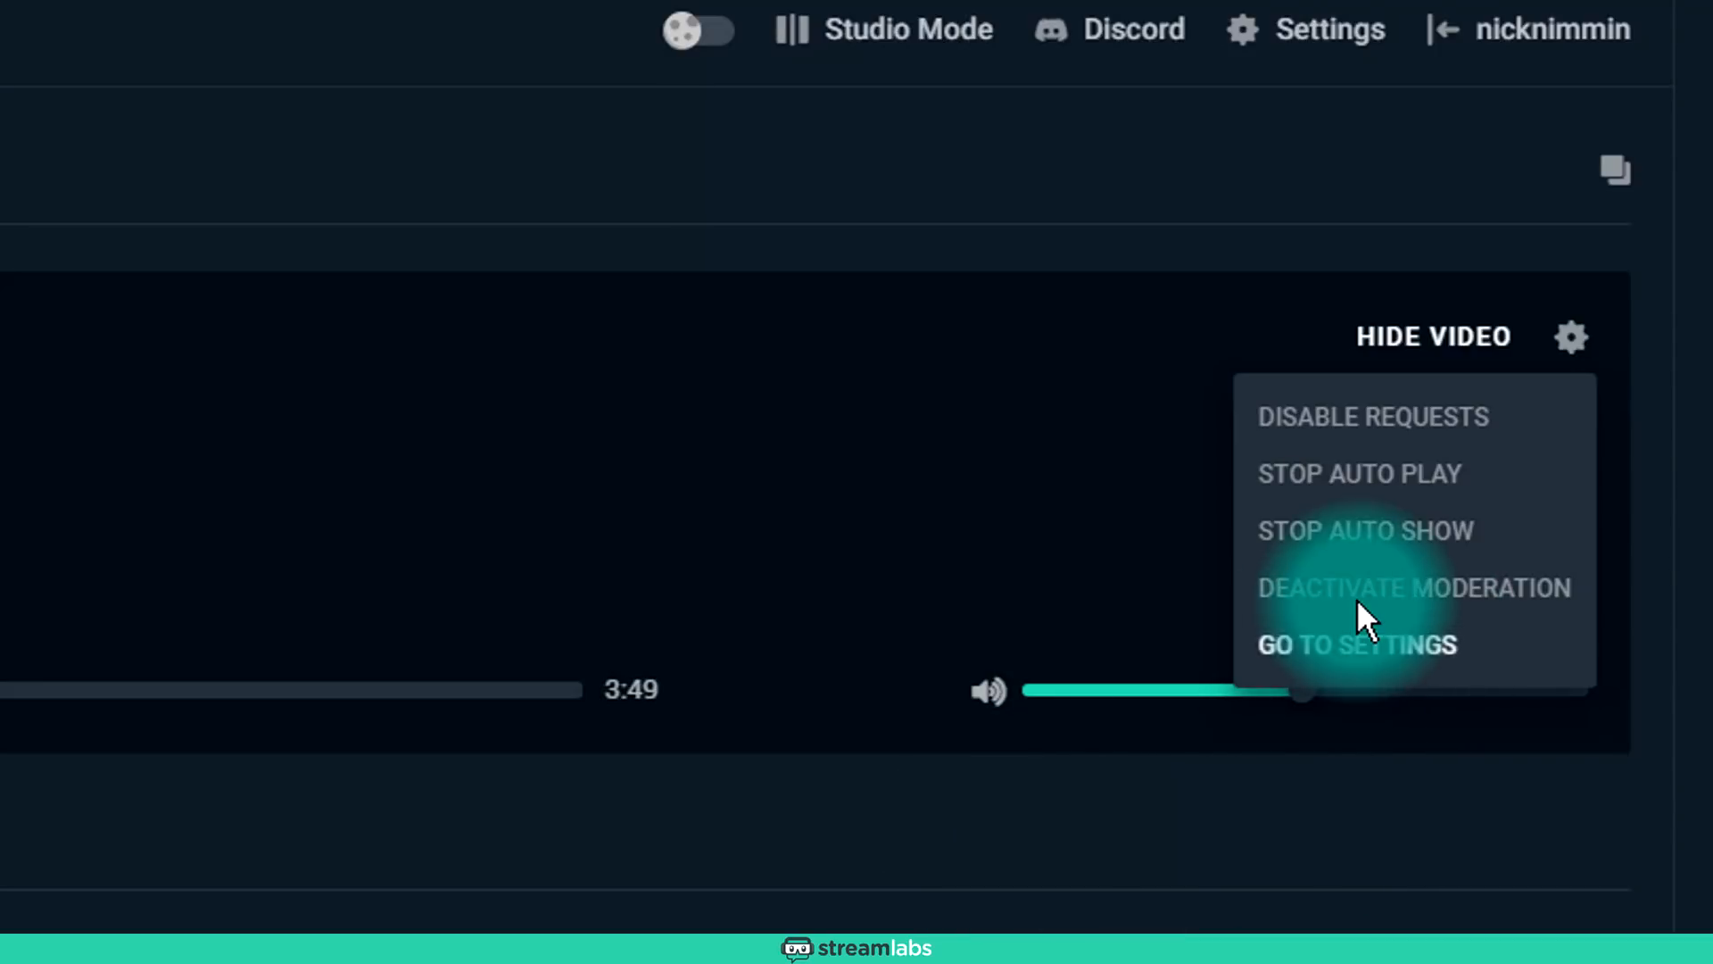
mouse_move(807, 874)
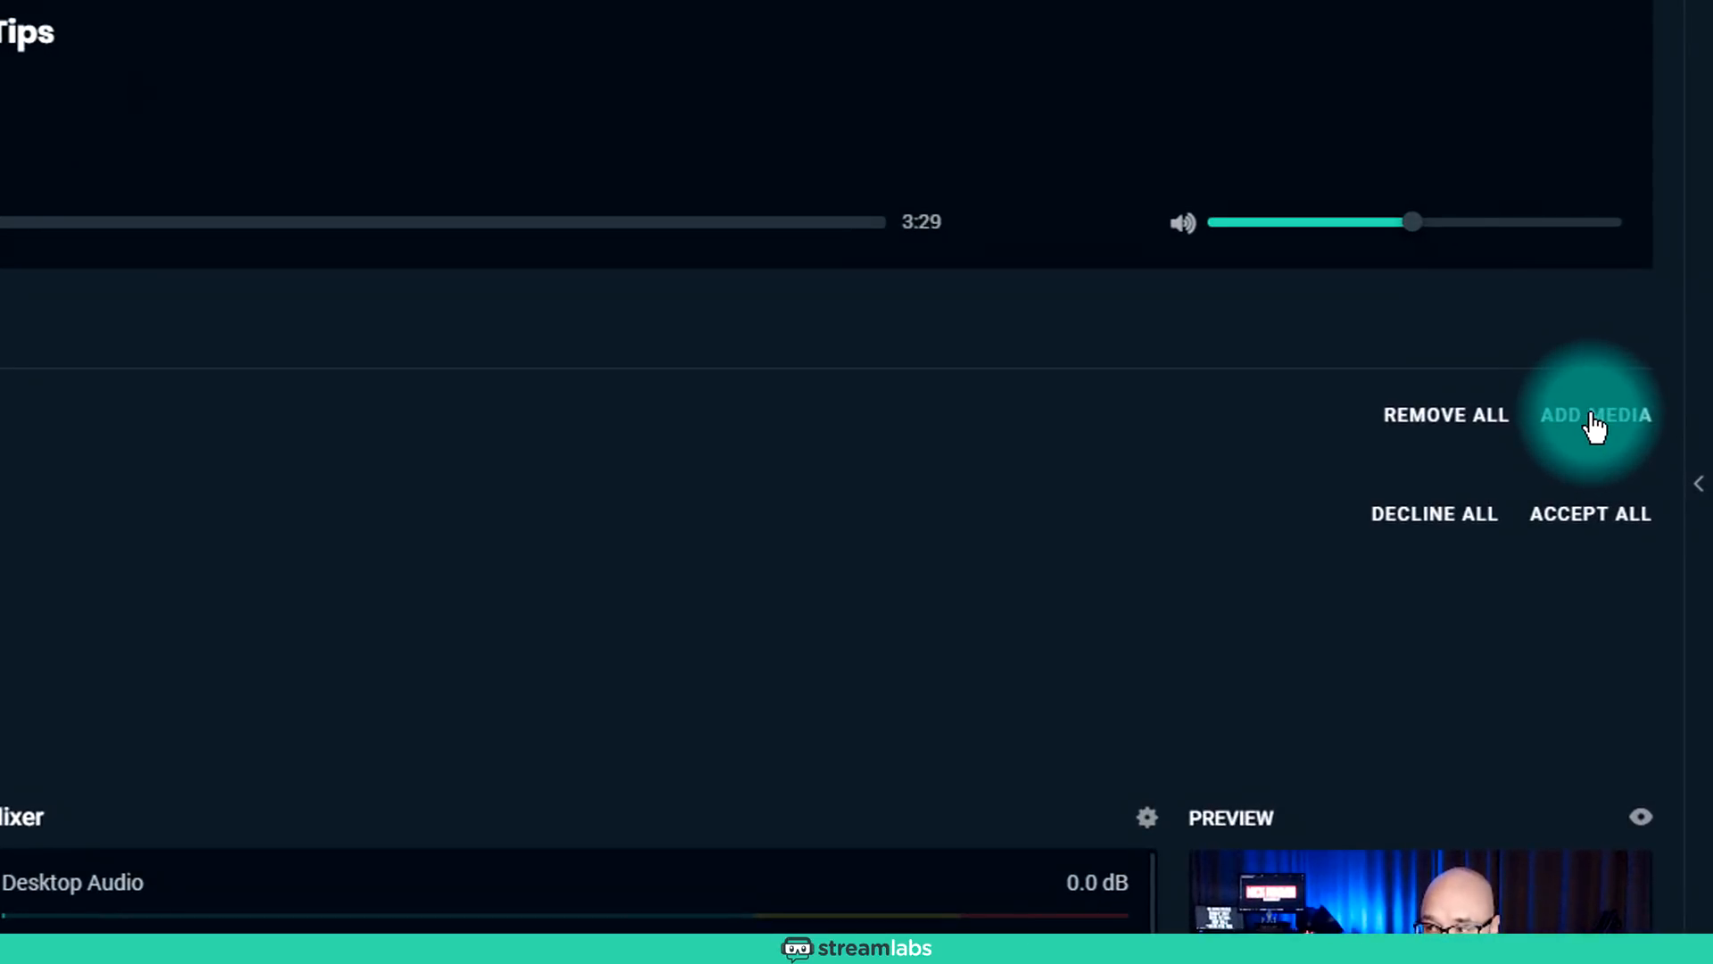
Step: Dismiss the Add Media dialog, then restart the shared YouTube video from the beginning
left_click(1595, 414)
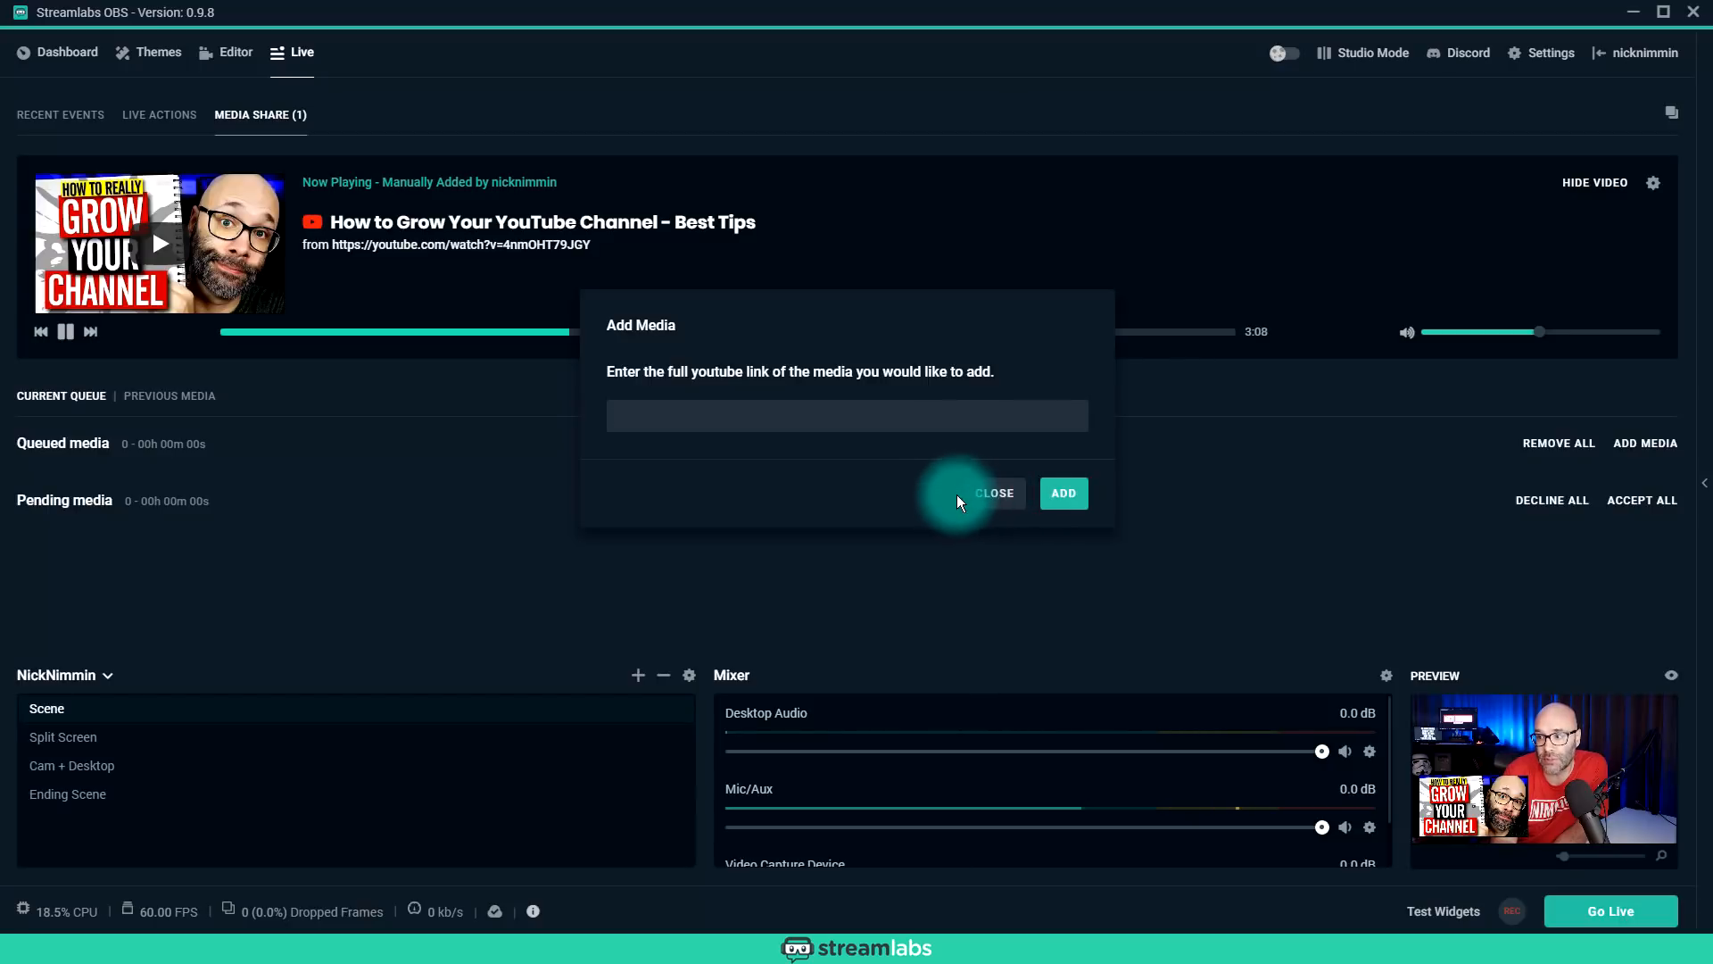
left_click(992, 492)
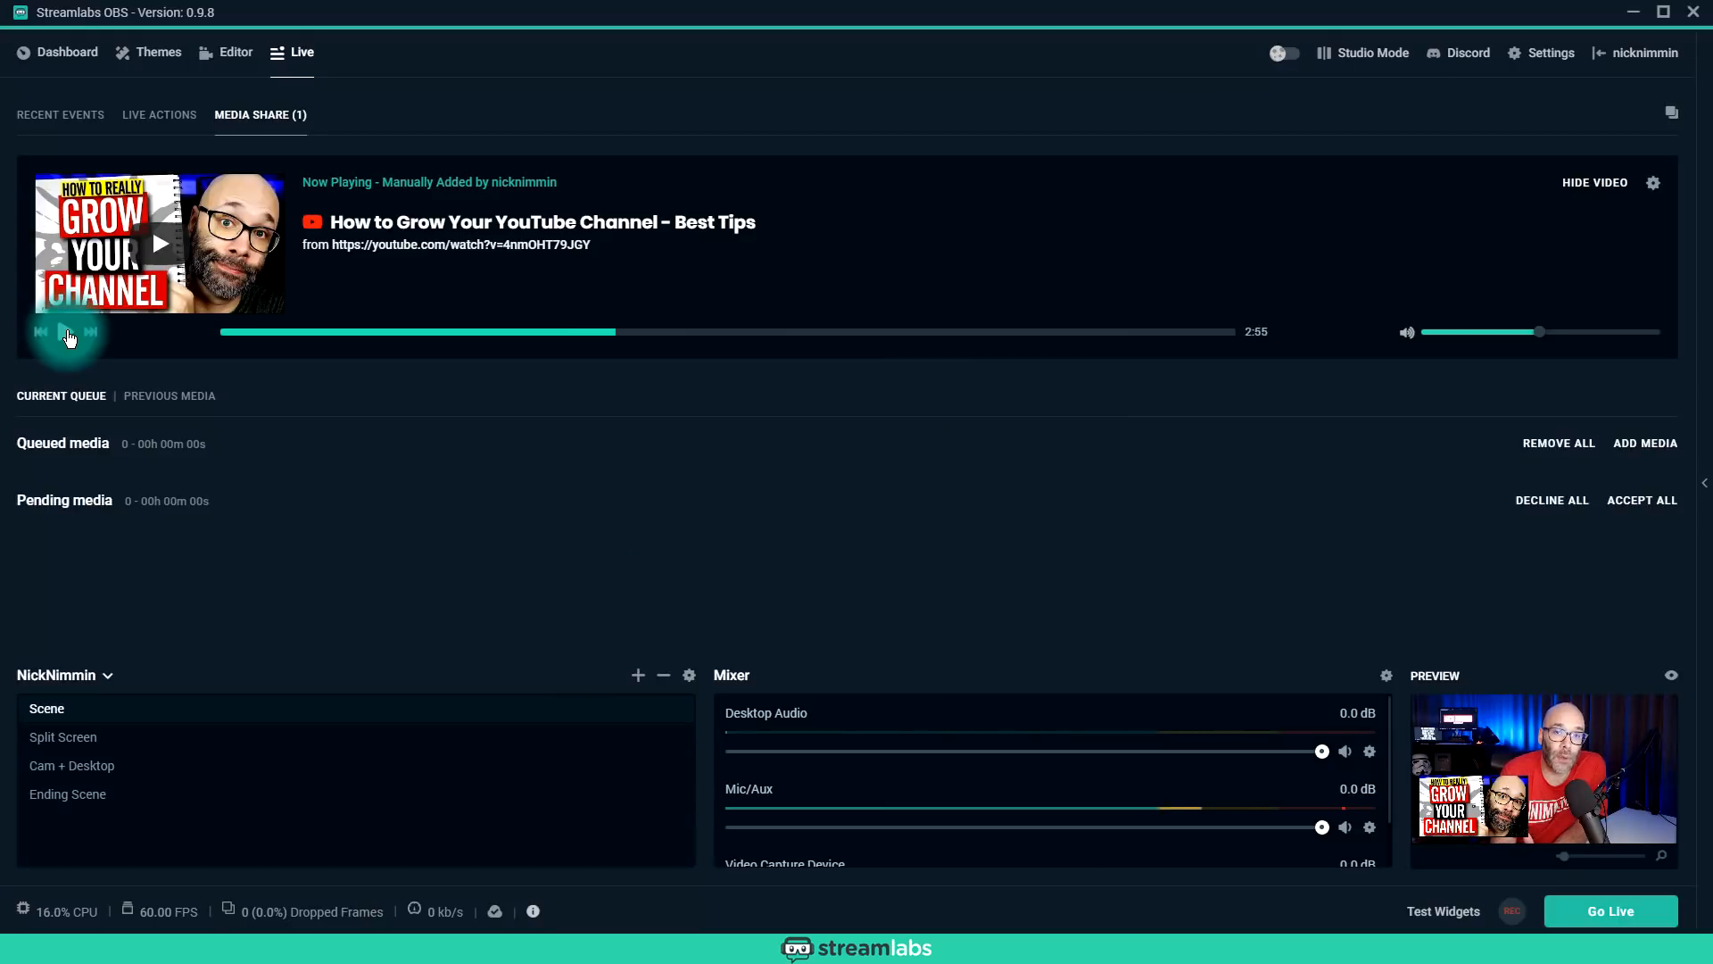
left_click(66, 332)
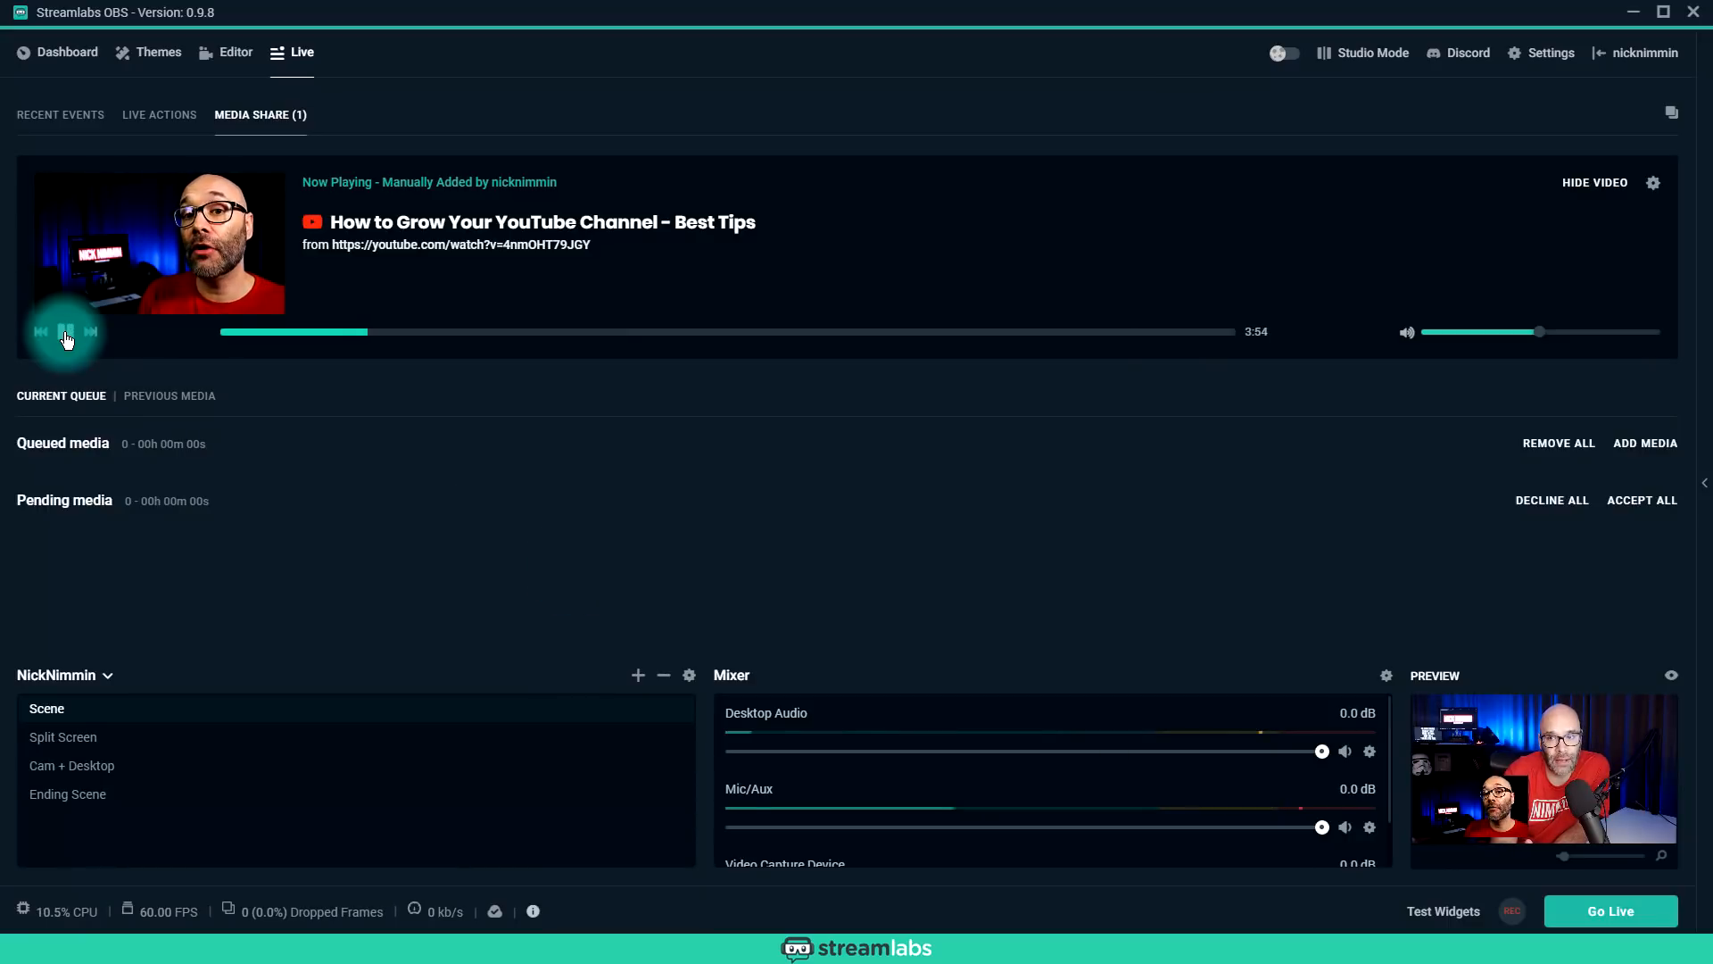
left_click(64, 332)
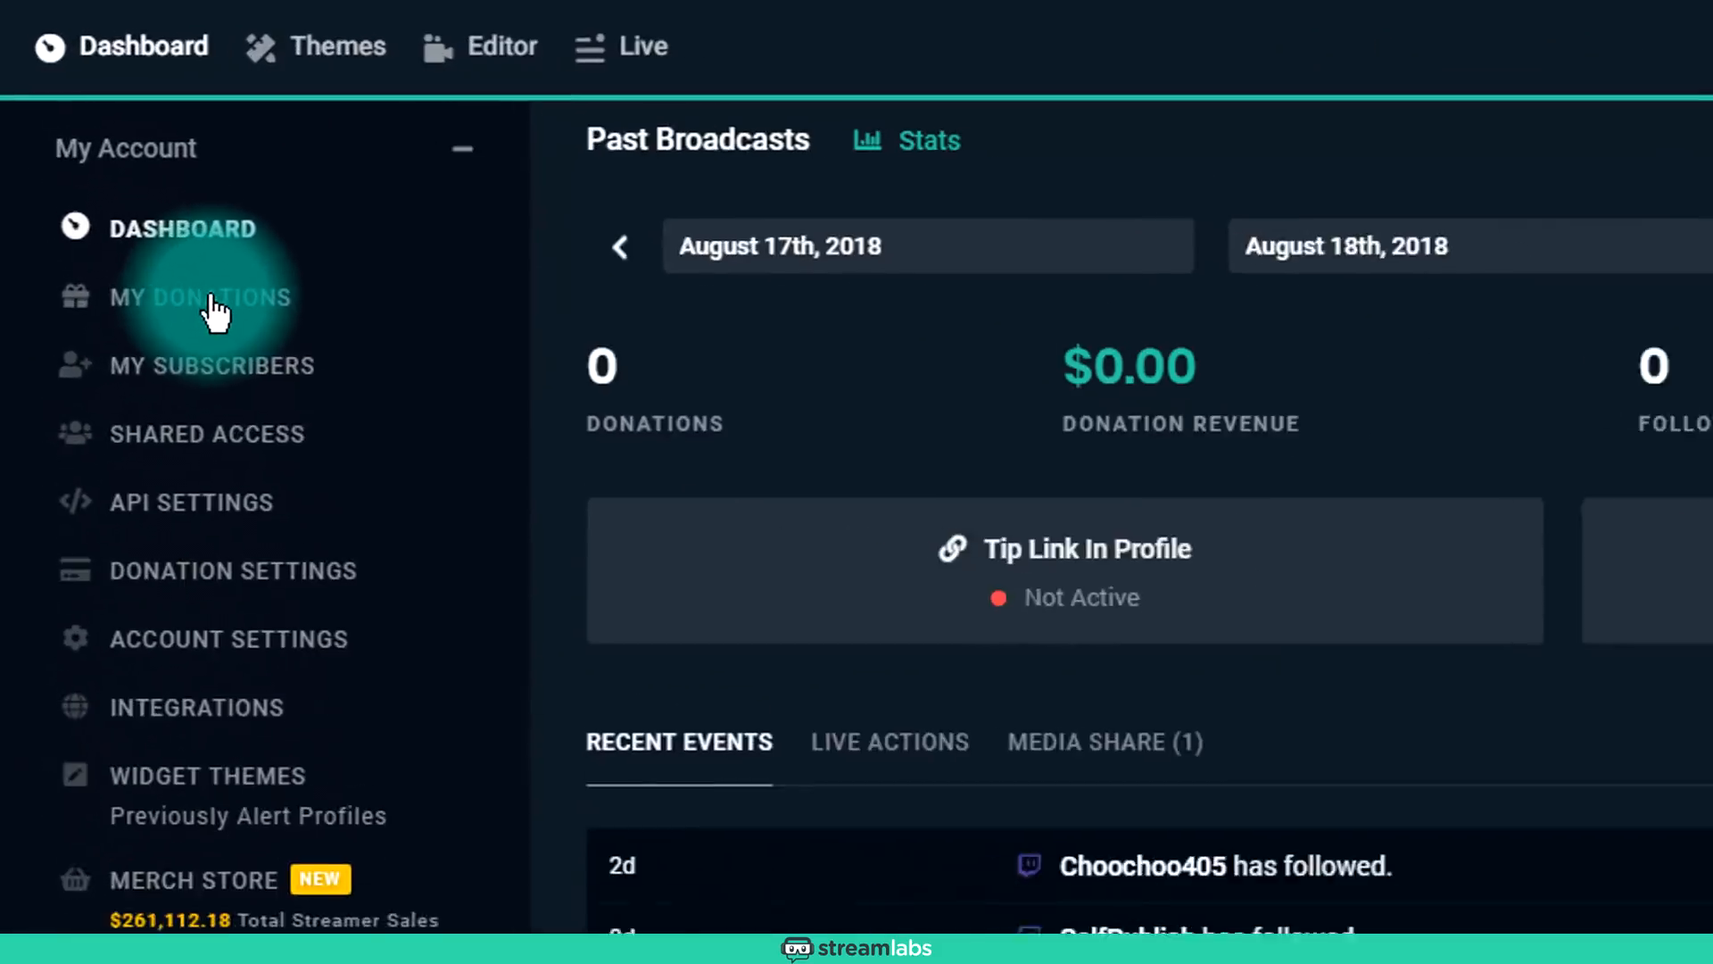
Step: Open My Donations and select the tip page URL in the banner for sharing
left_click(200, 297)
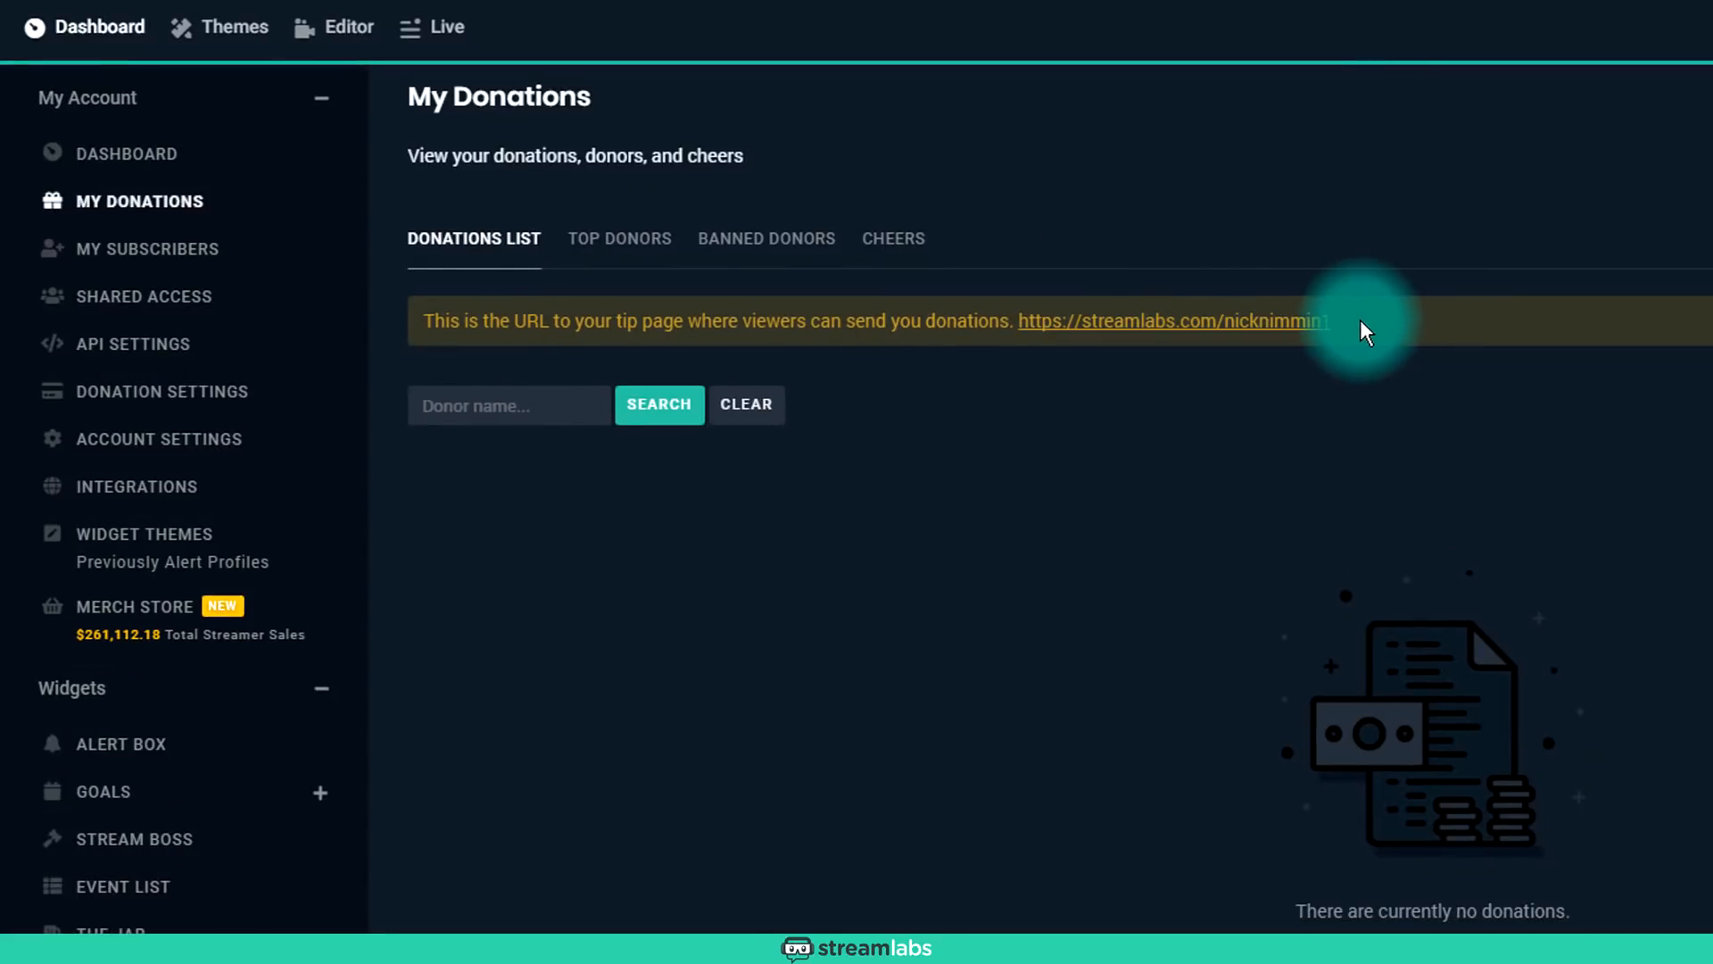
left_click_drag(1360, 319, 1021, 320)
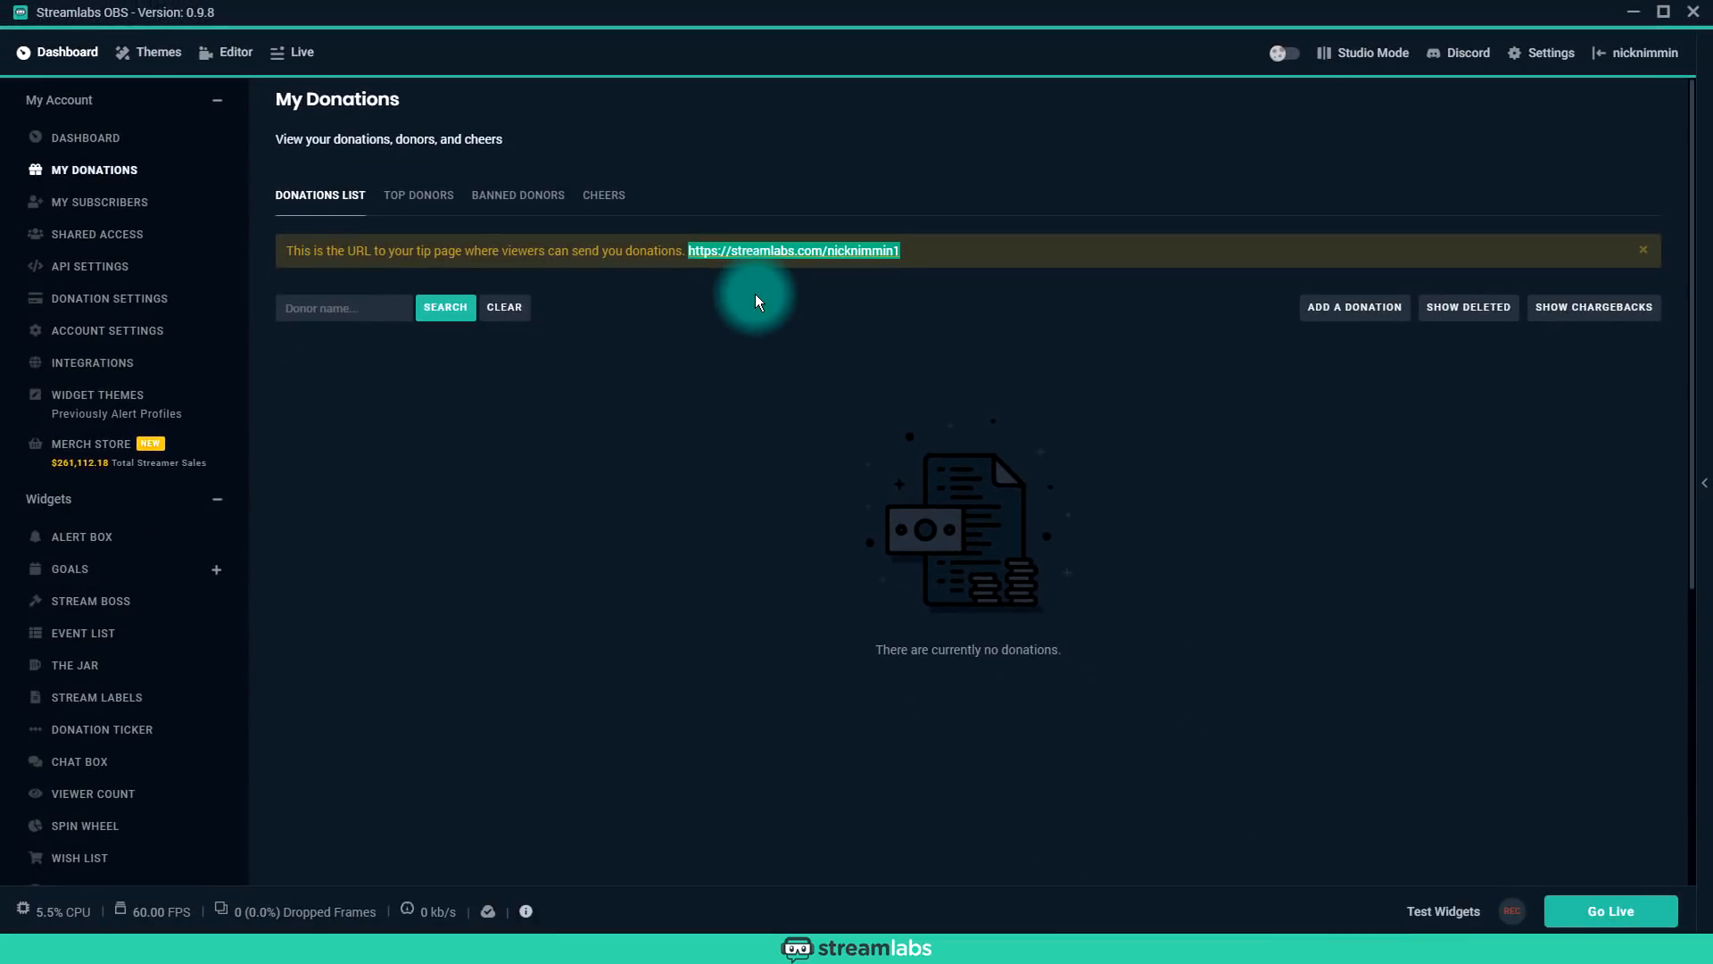
left_click(794, 250)
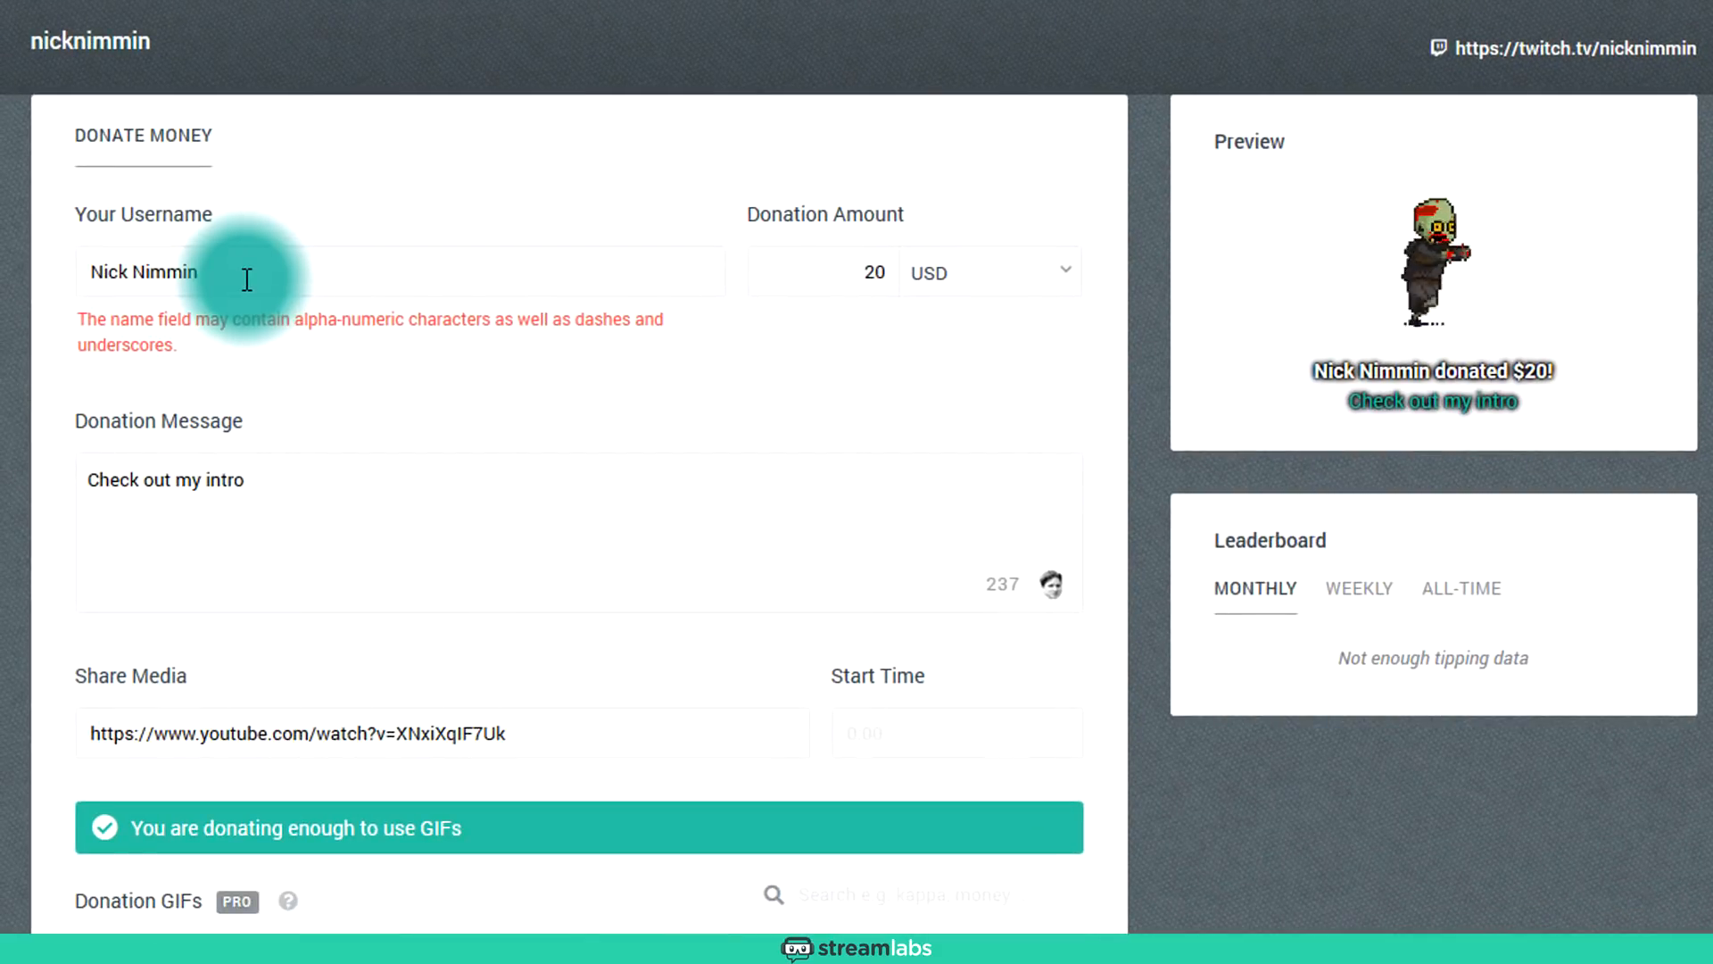
mouse_move(823, 275)
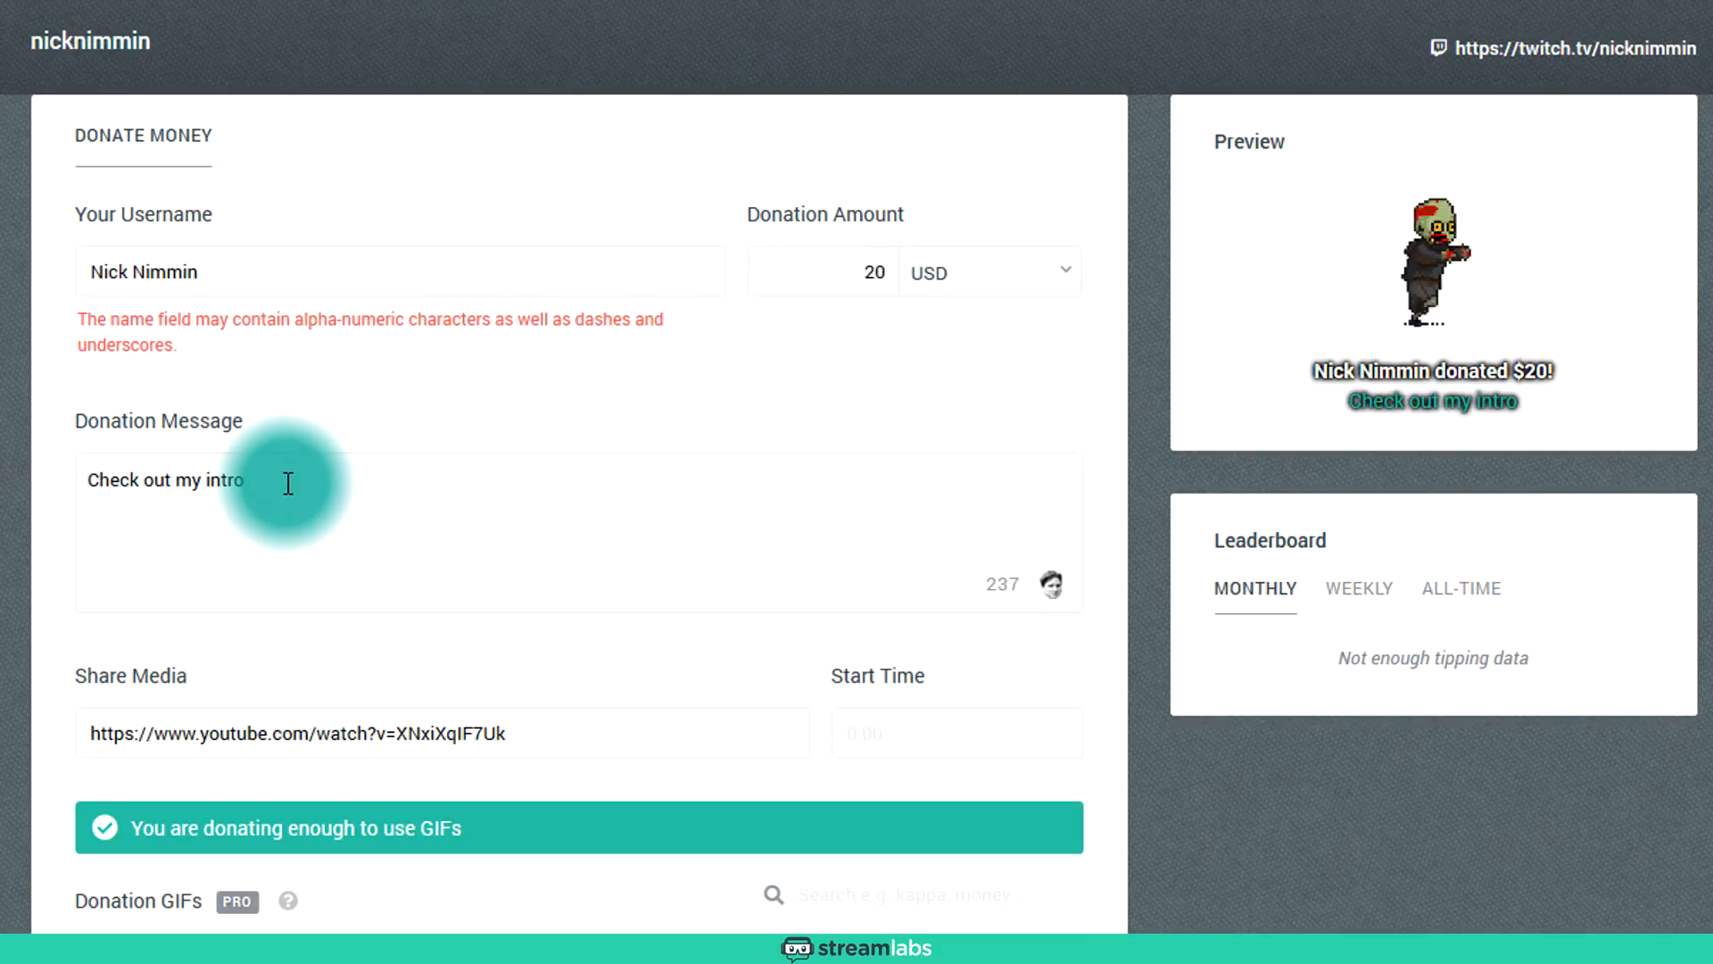
mouse_move(321, 498)
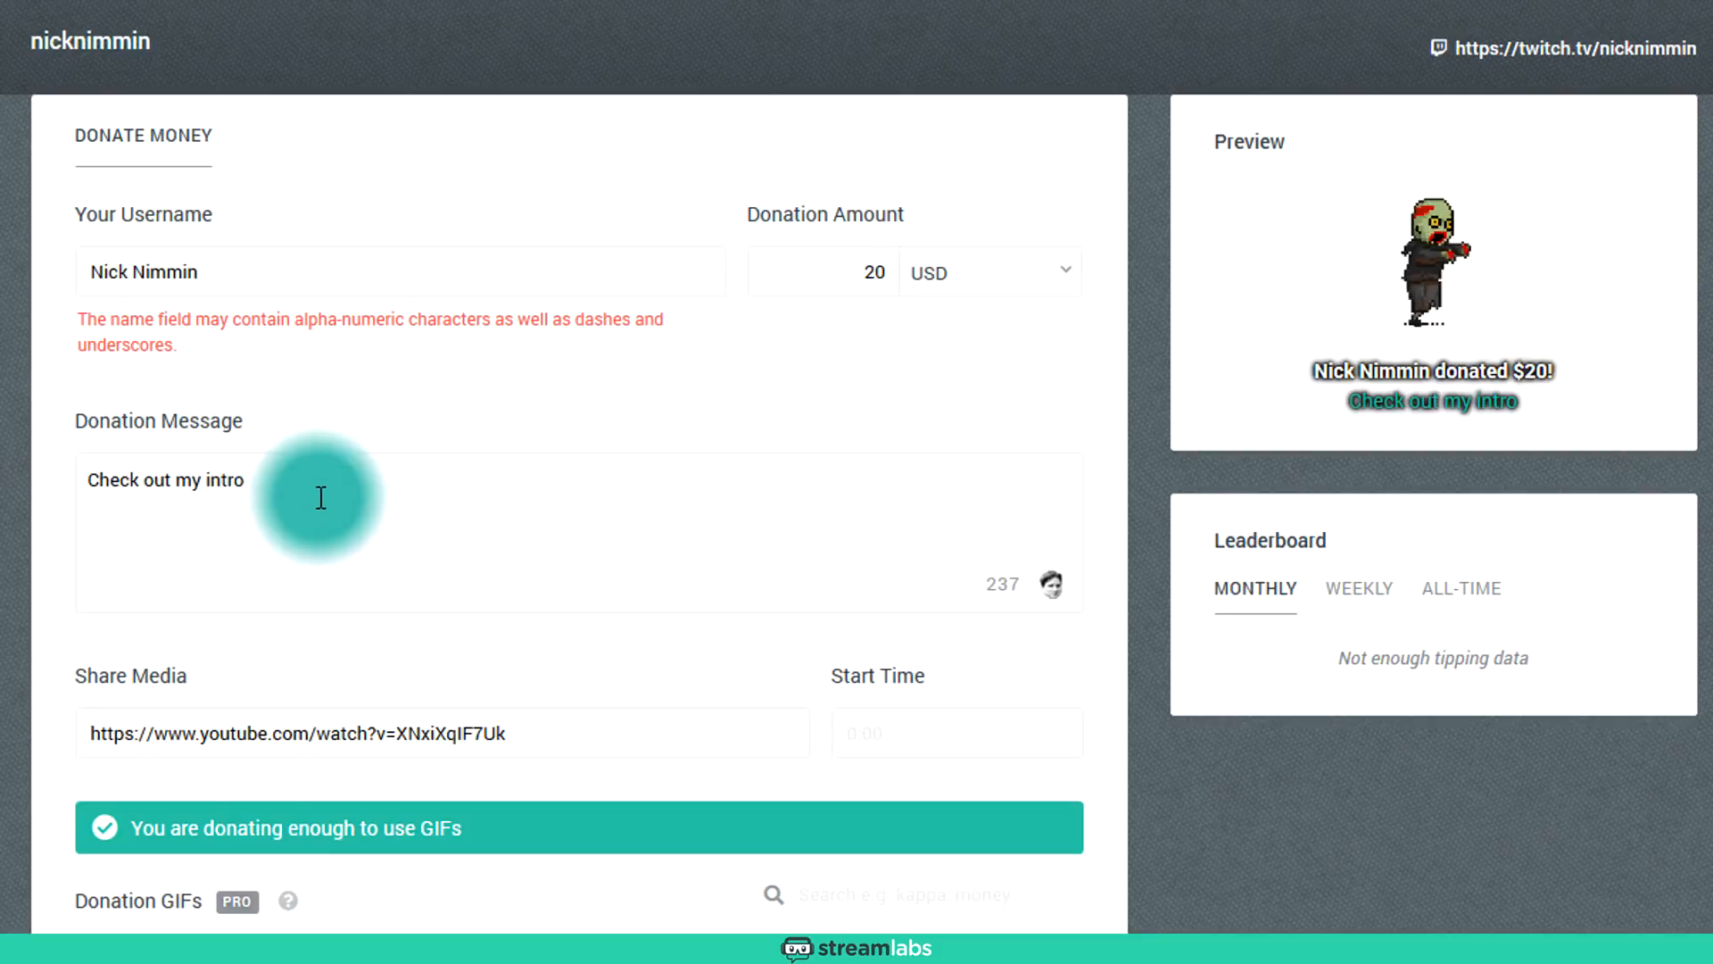
mouse_move(514, 733)
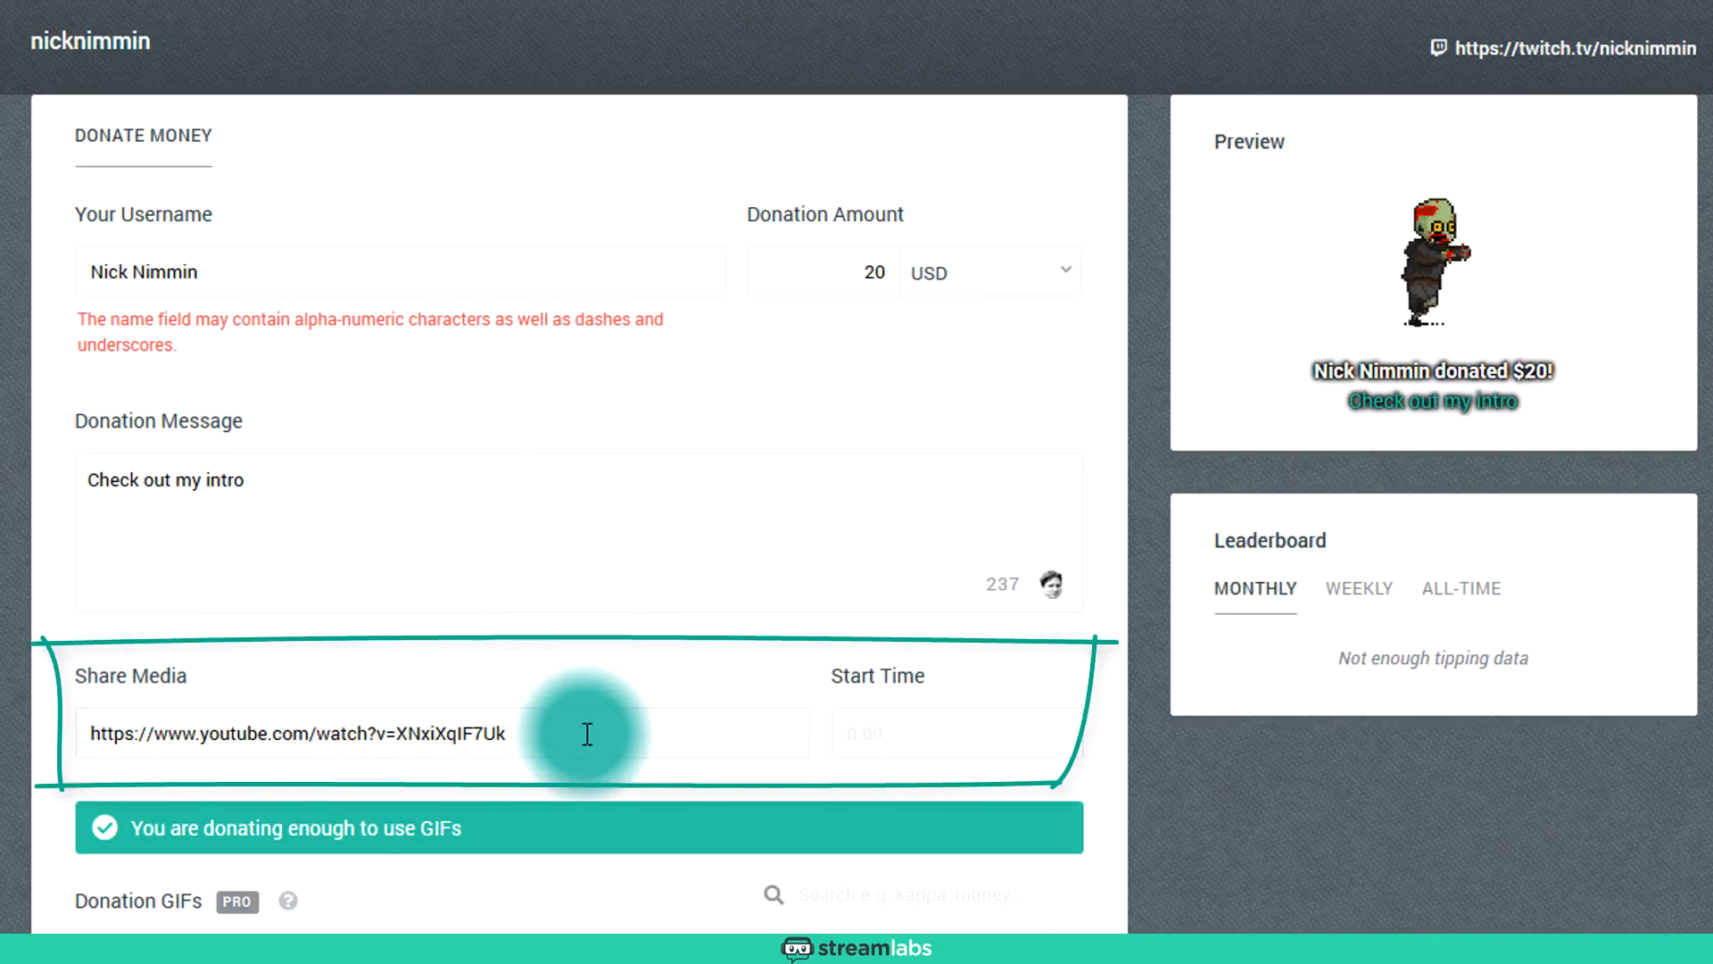
Step: Select the whole YouTube link in Share Media and scroll to the start-time and GIF options
triple_click(295, 734)
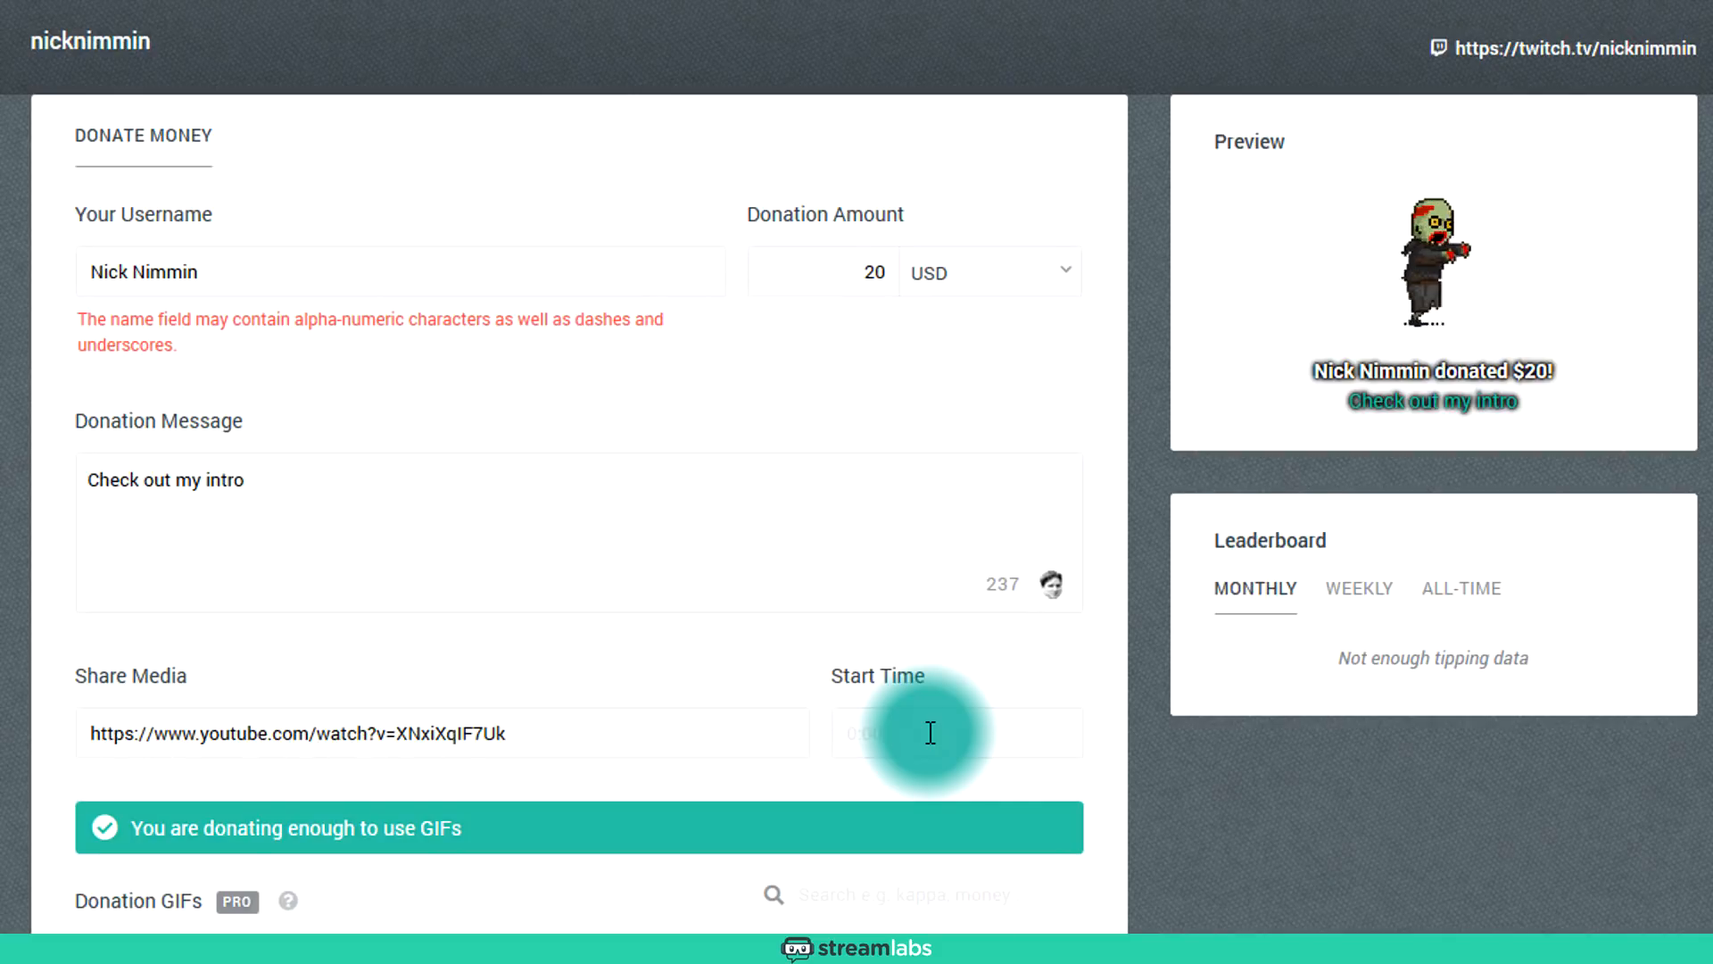
scroll("down", 3)
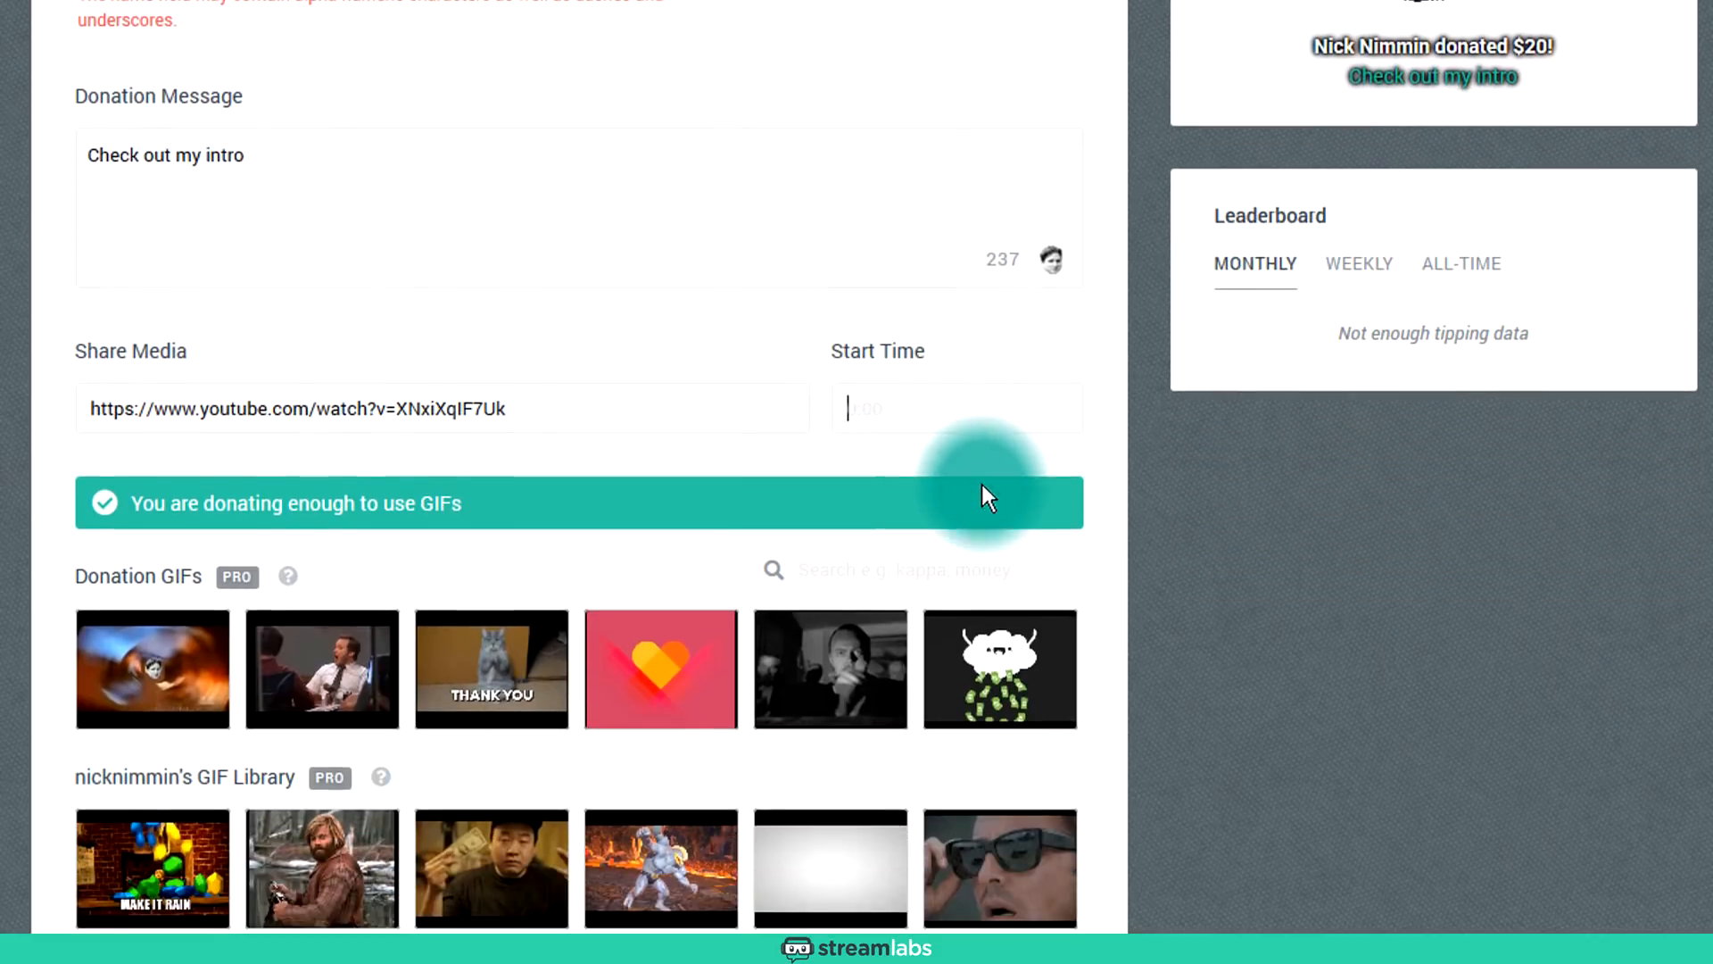